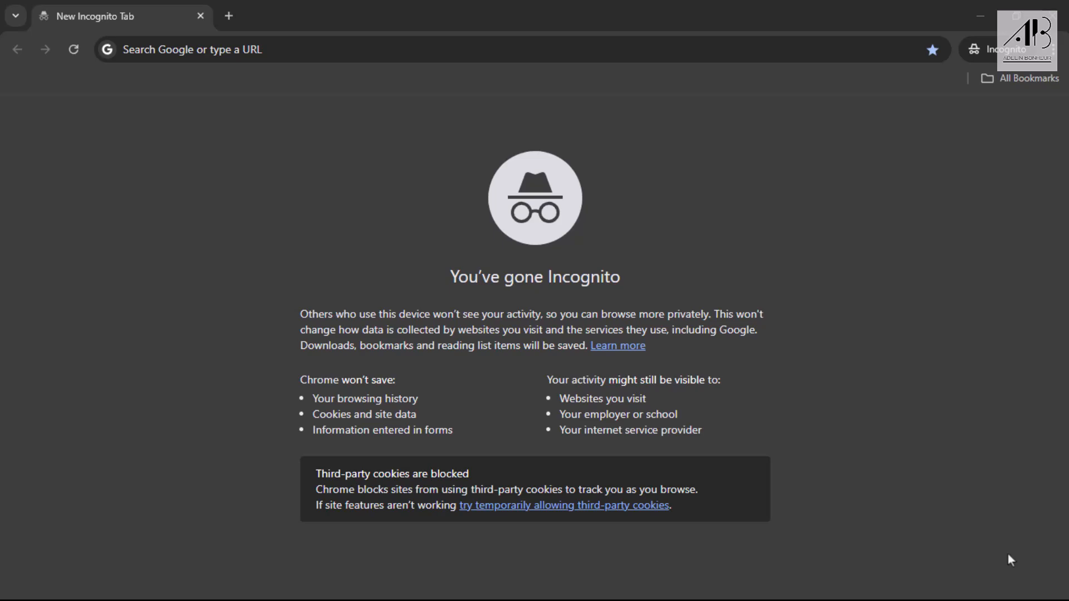
mouse_move(692, 444)
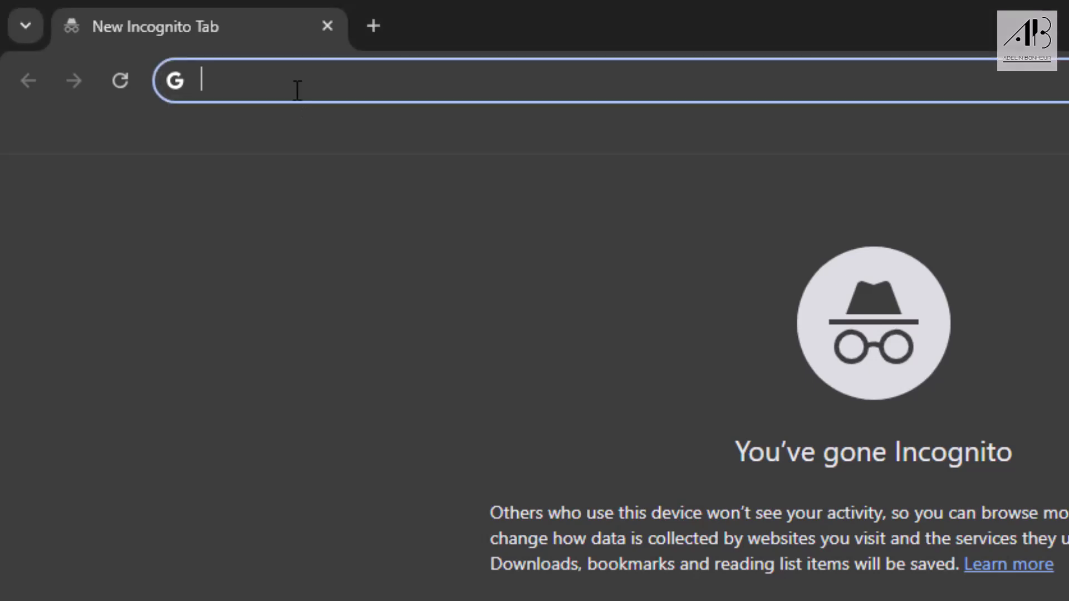
- Run a Google search for 'Windows 11 download' in the Chrome incognito window
text(Windo)
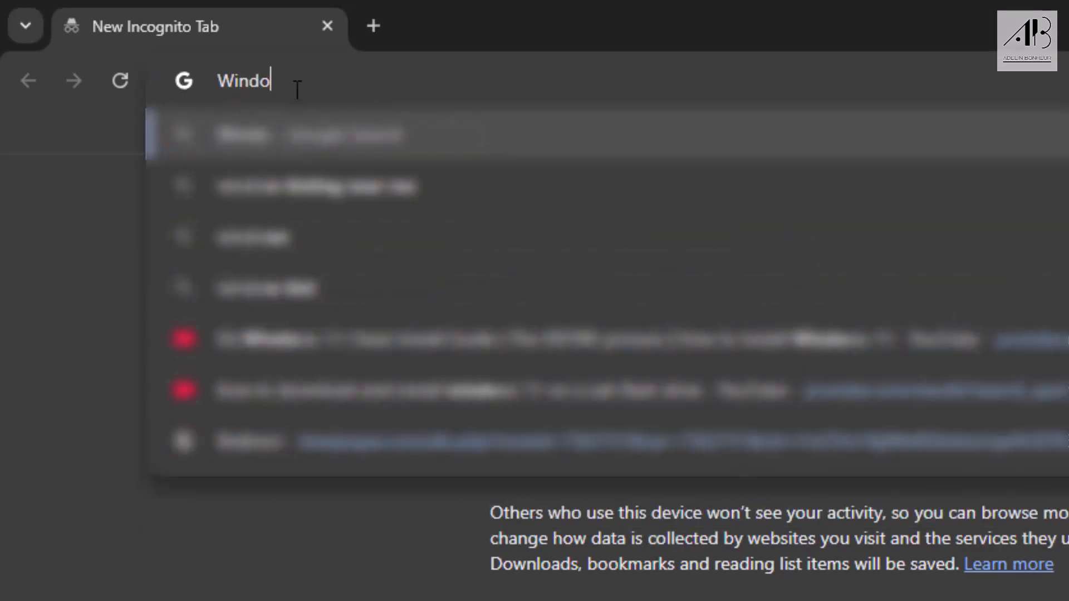
text(ws 11)
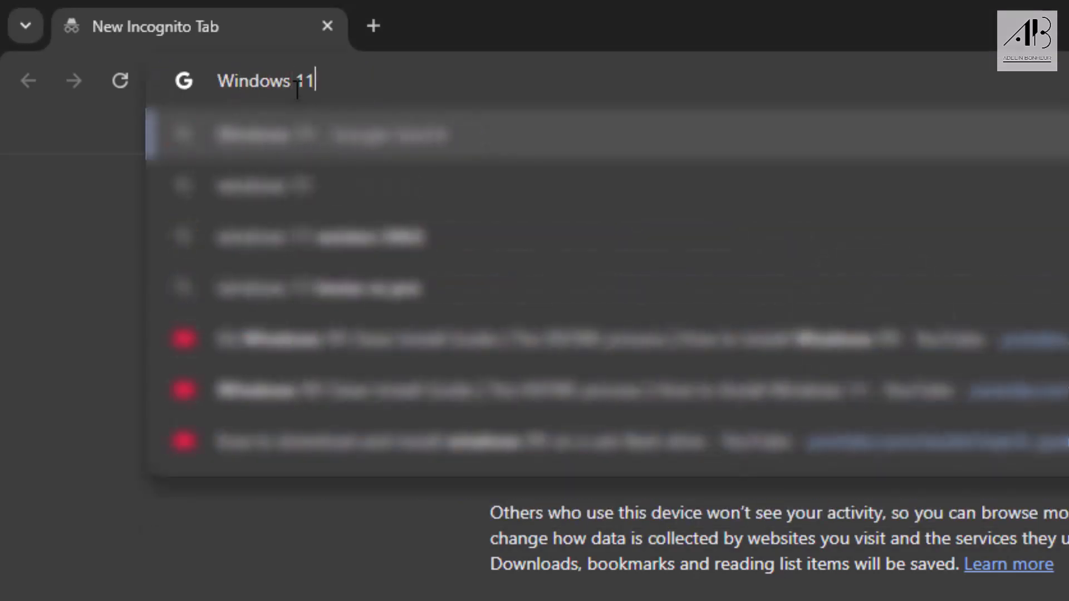
text(dow)
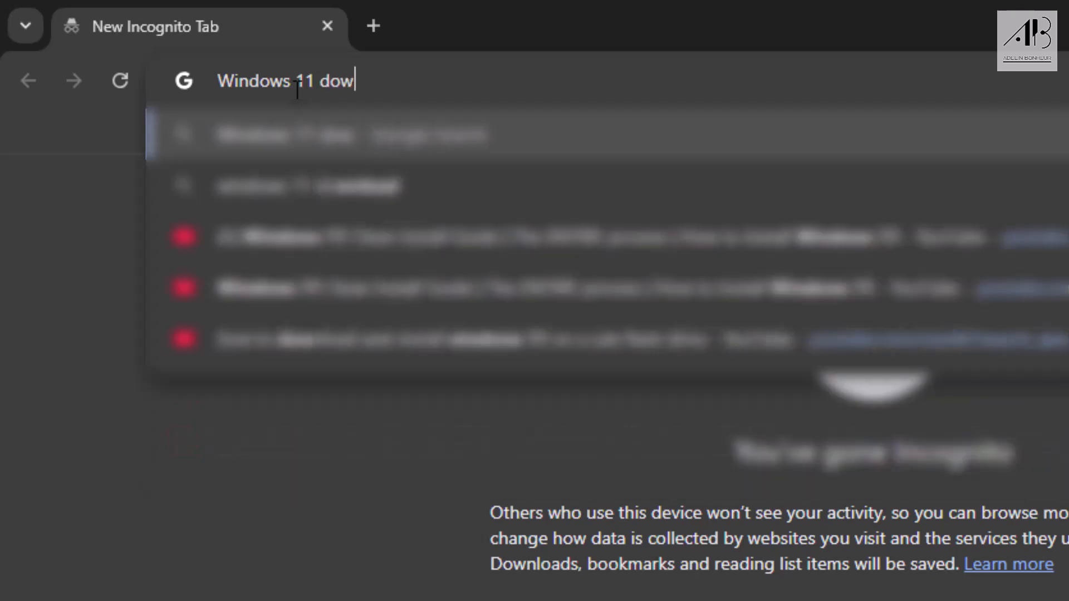
key(Return)
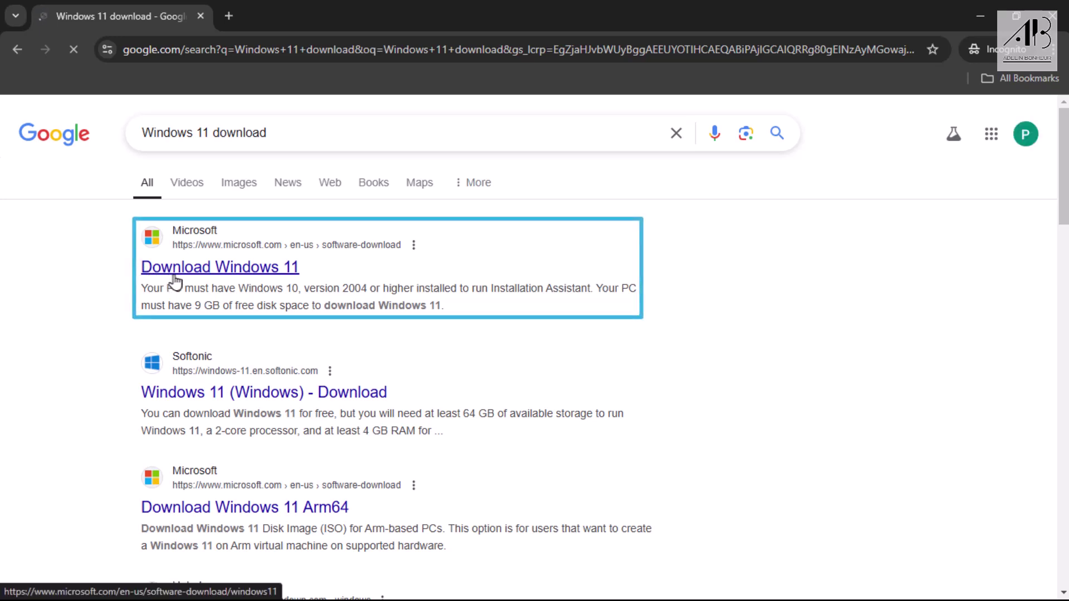
- Open Microsoft's 'Download Windows 11' result in a new tab and switch to it
click(219, 267)
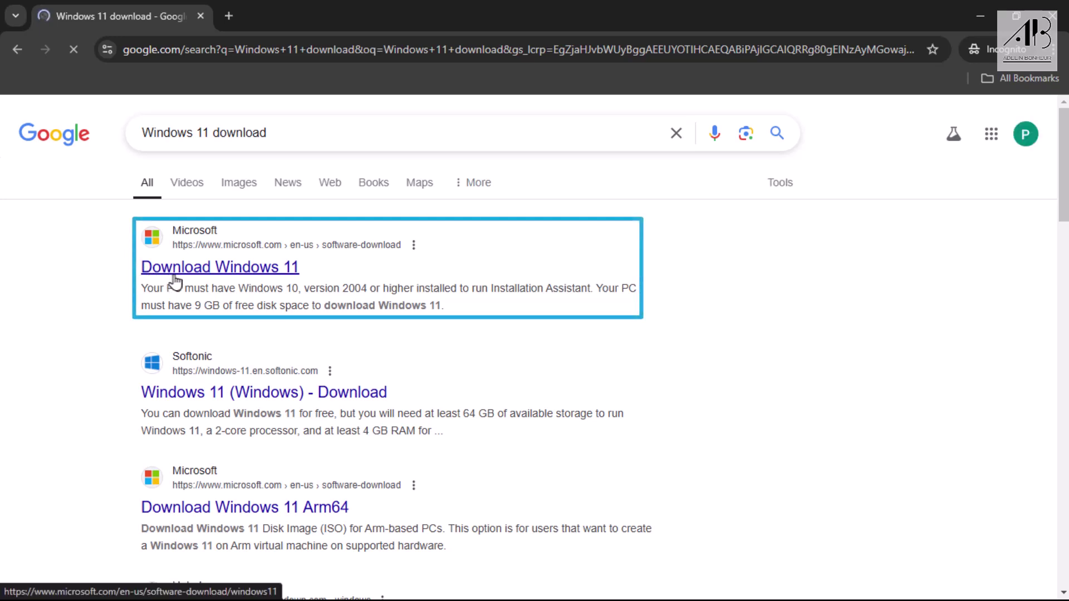
right_click(219, 267)
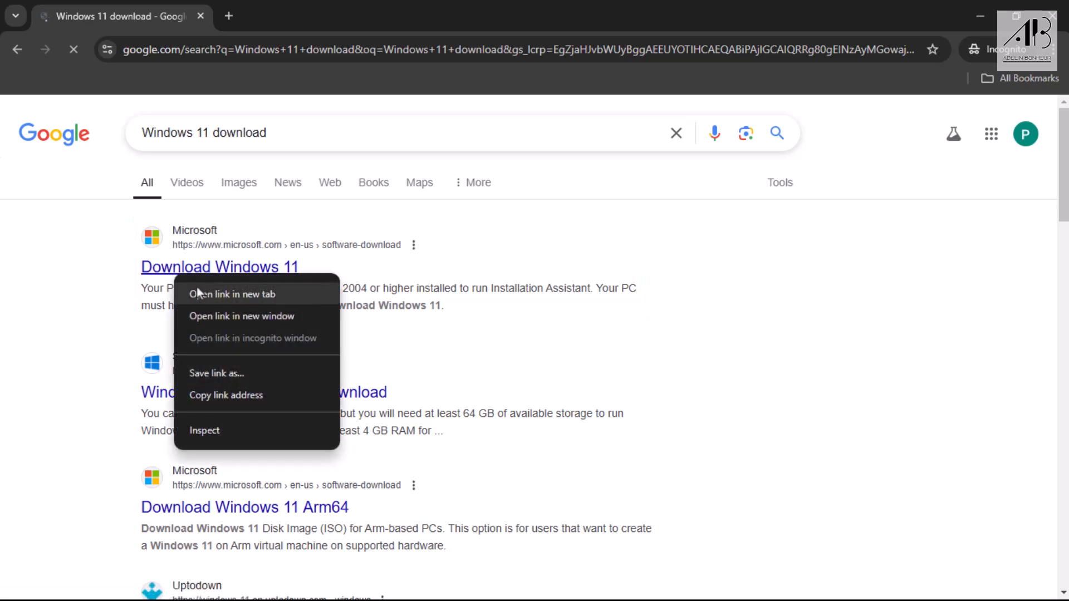
click(233, 294)
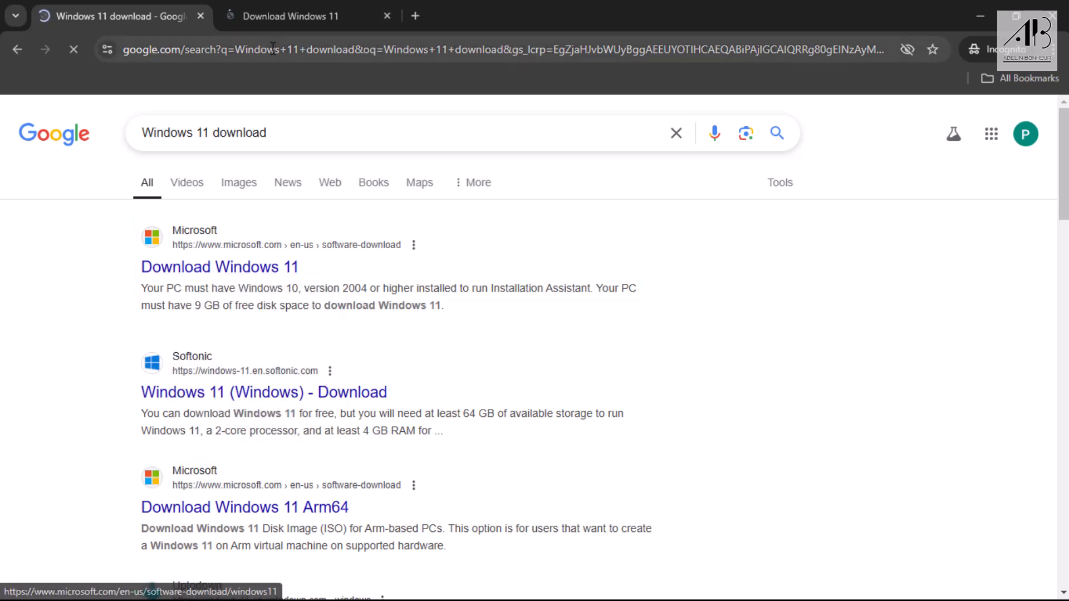
click(219, 267)
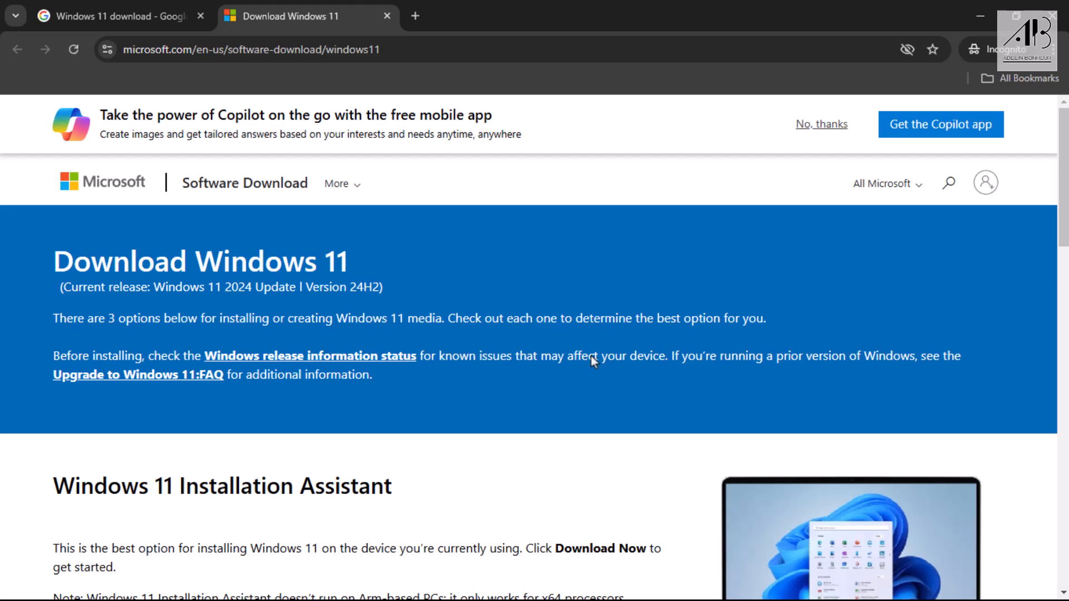
mouse_move(821, 124)
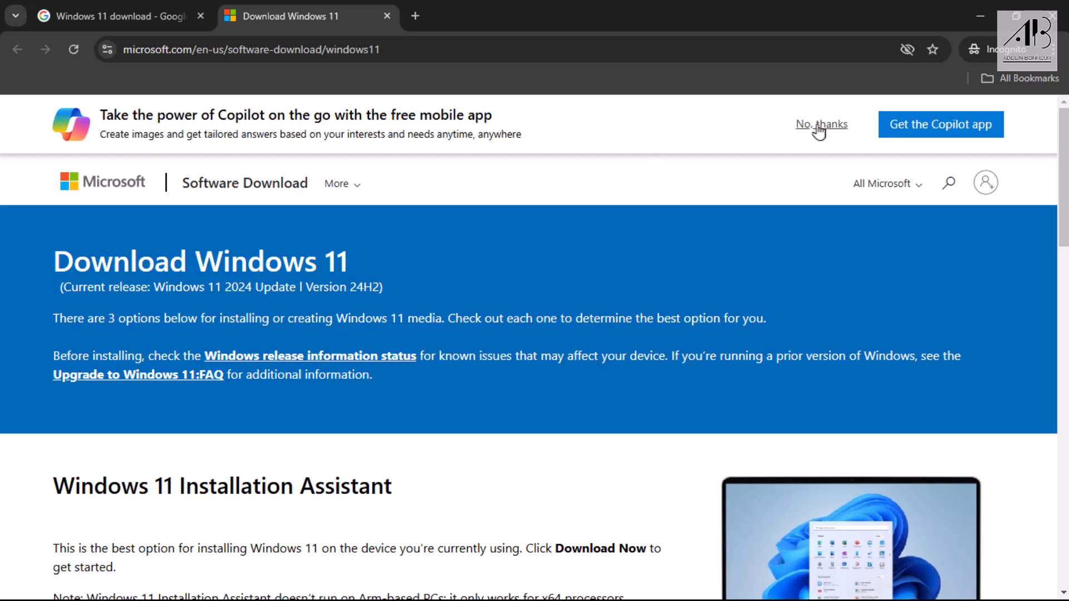
- Dismiss the Copilot banner, then read and collapse 'Before you begin using the media creation tool'
click(822, 124)
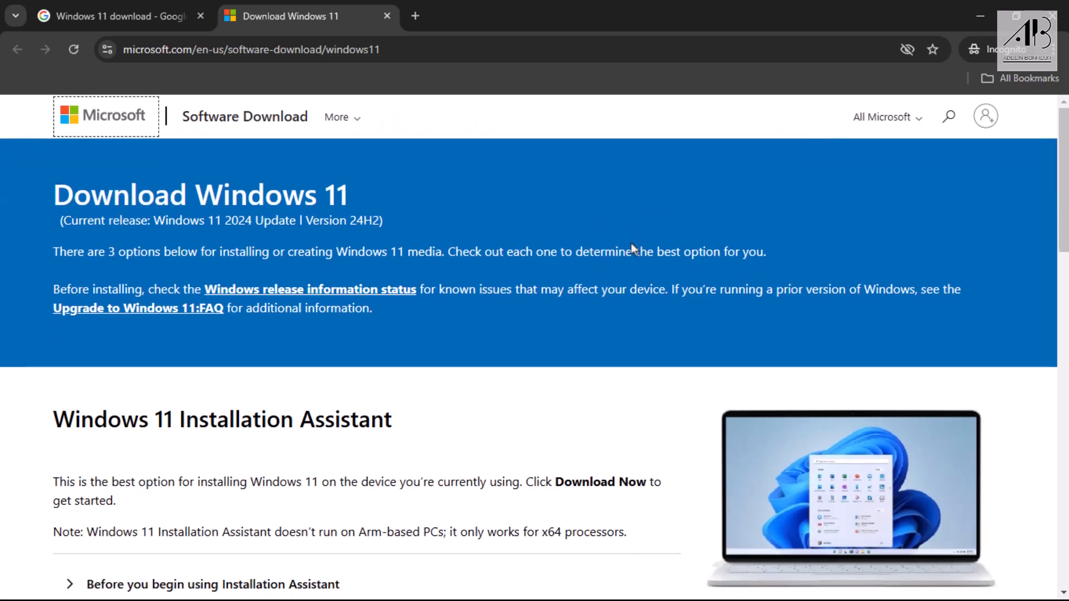
scroll(down, 3)
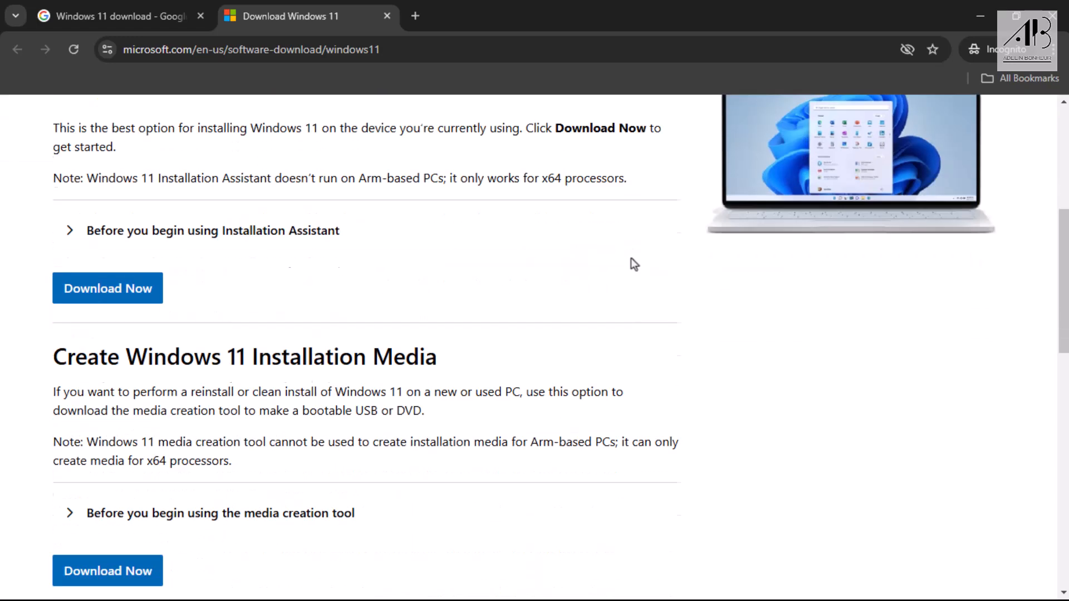
scroll(down, 3)
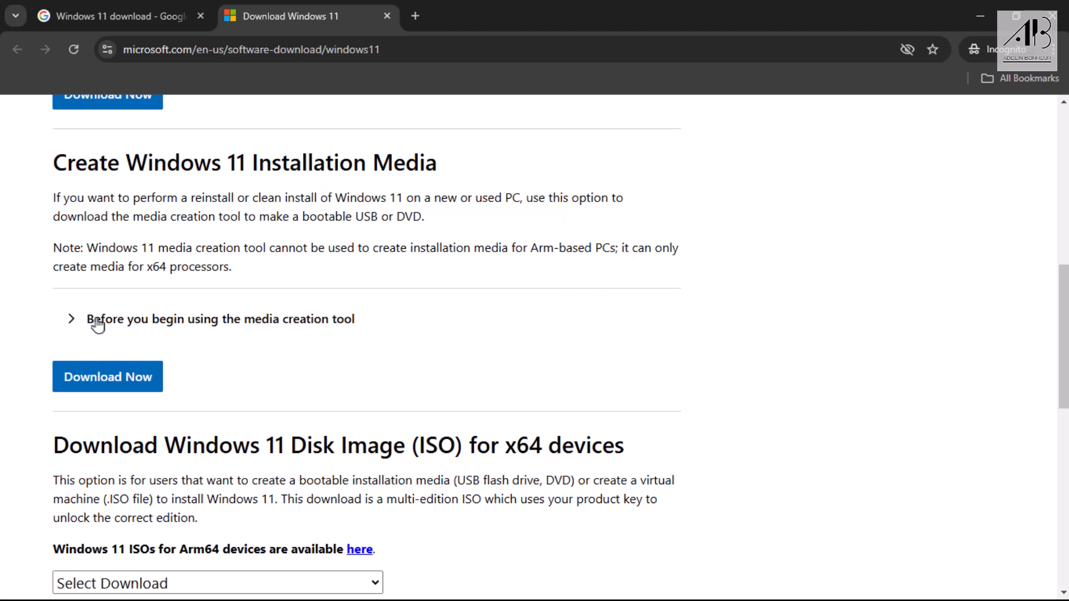
mouse_move(72, 322)
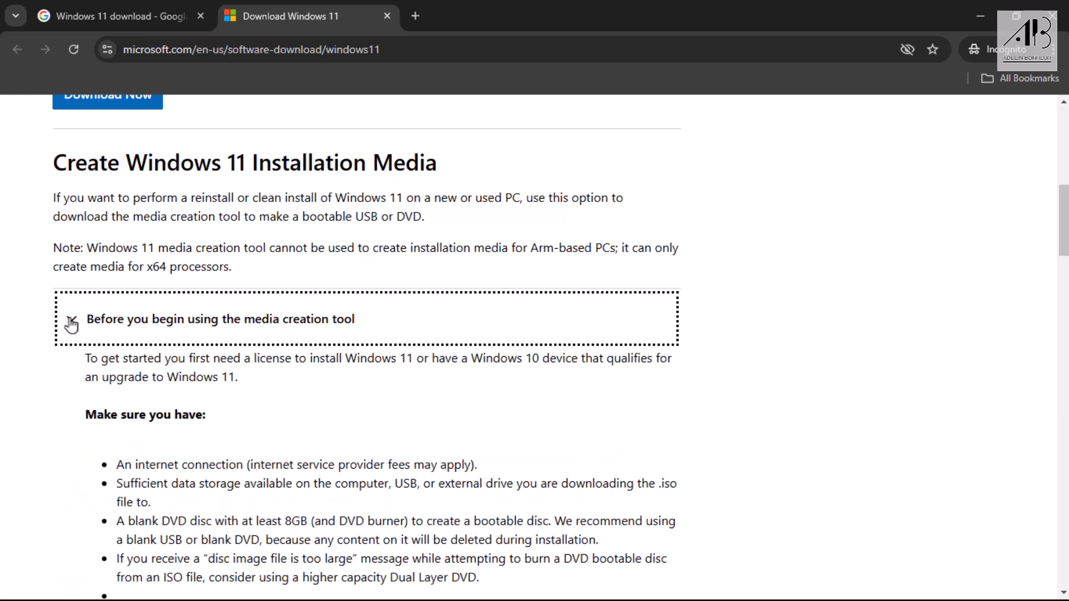
scroll(down, 3)
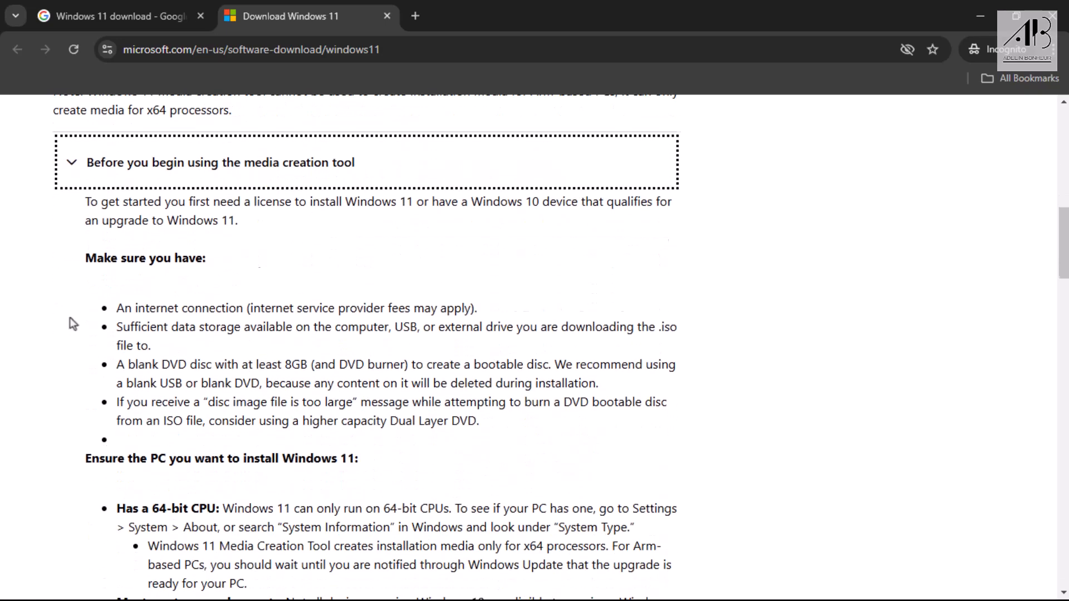
scroll(down, 3)
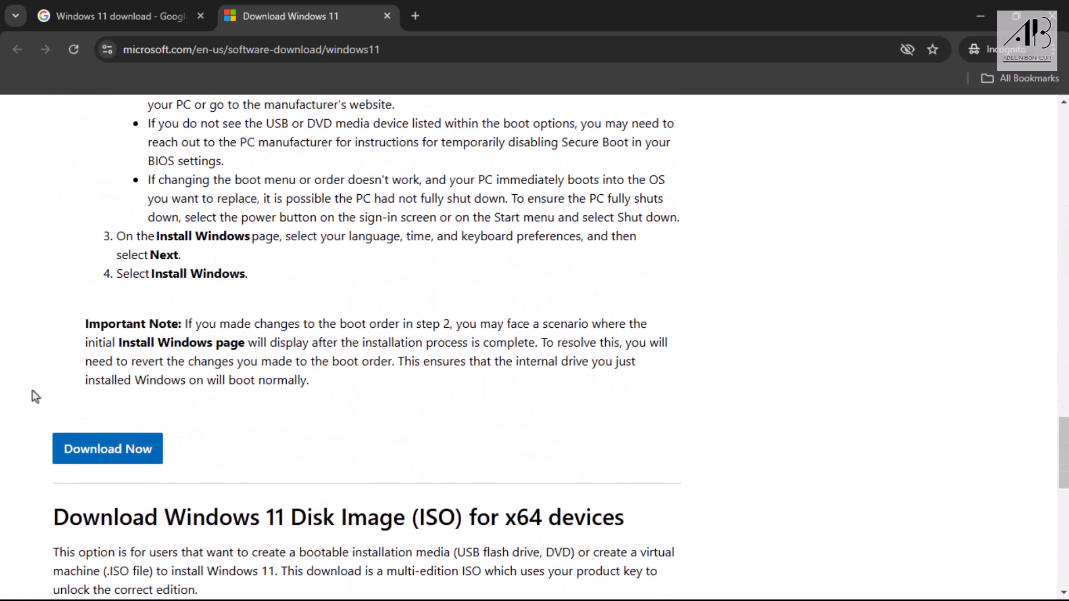
scroll(up, 3)
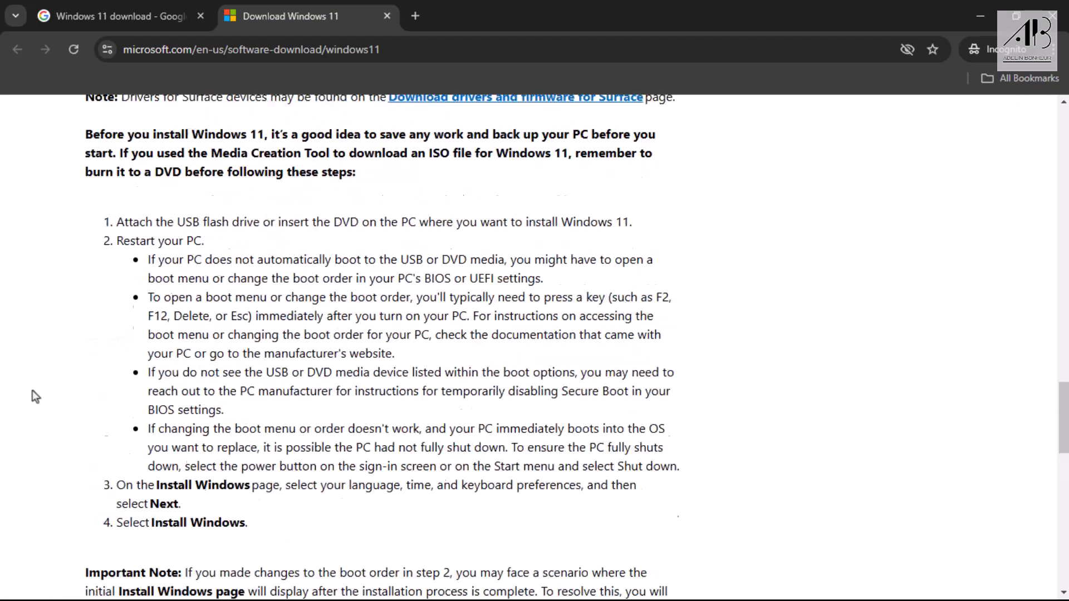
scroll(up, 3)
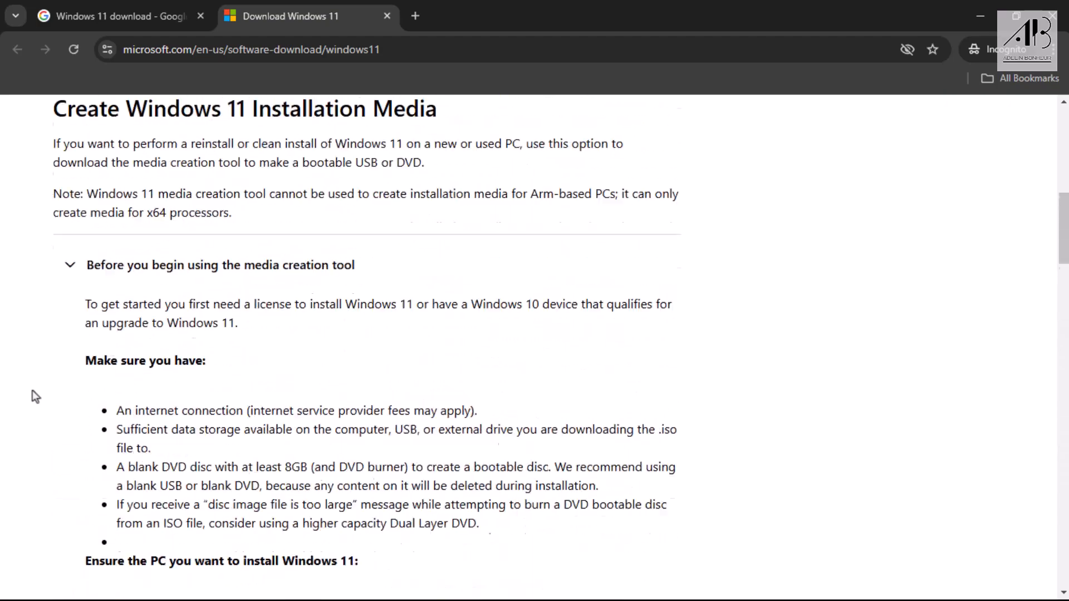
click(70, 265)
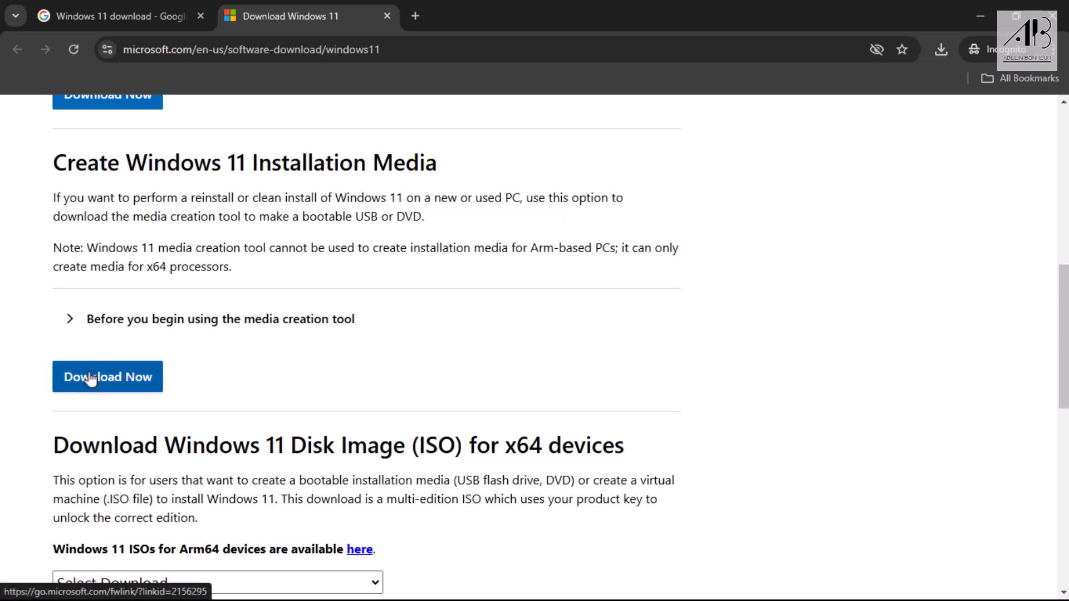
- Save mediacreationtool.exe (10.5 MB) to Winodws-11-tut and confirm it finished in recent downloads
click(107, 377)
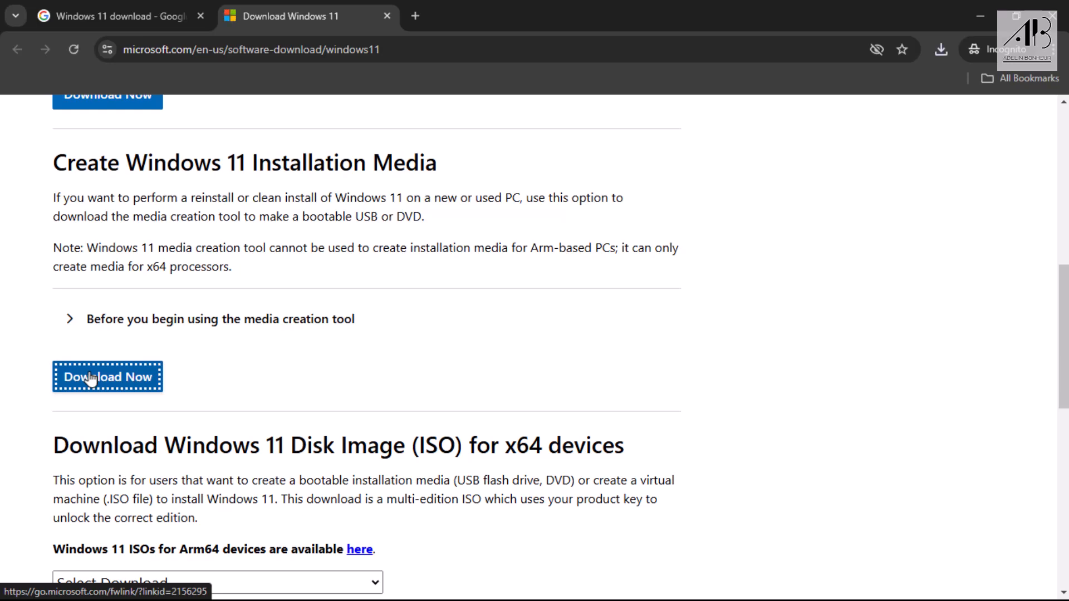
click(107, 378)
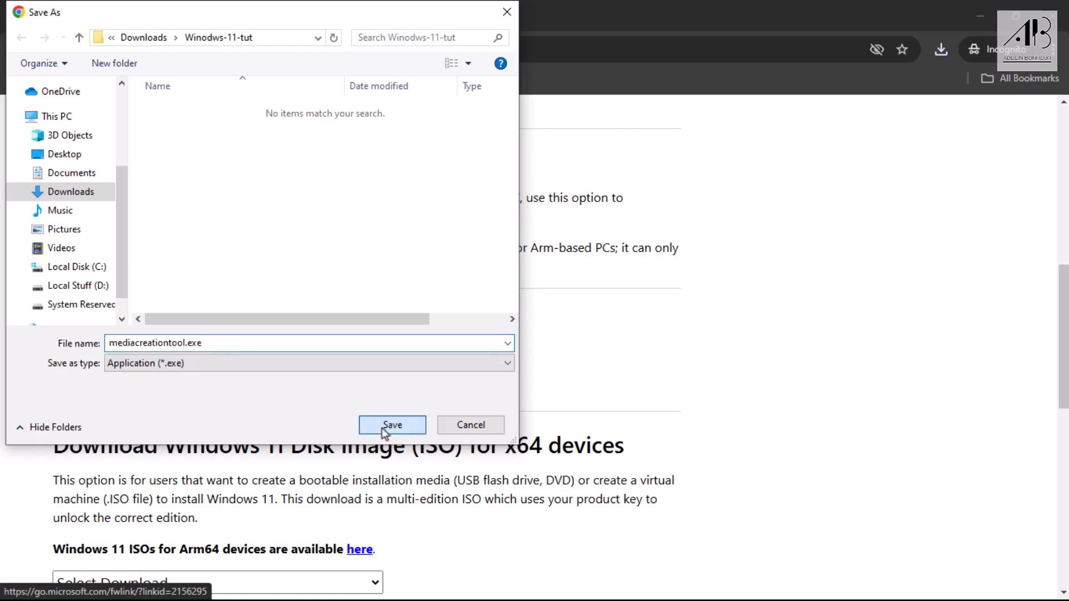
click(392, 425)
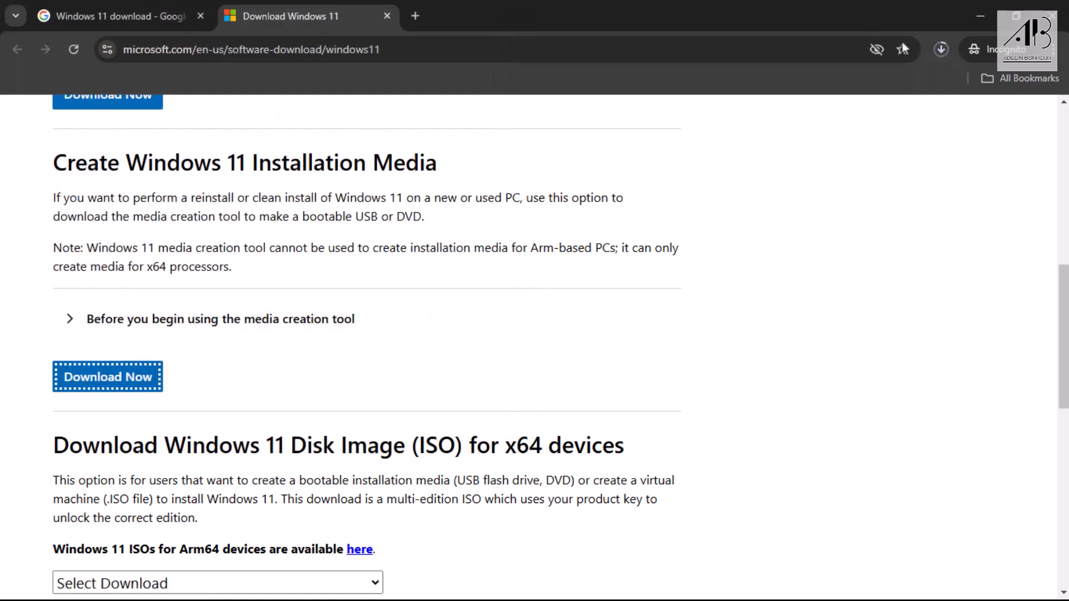
click(941, 49)
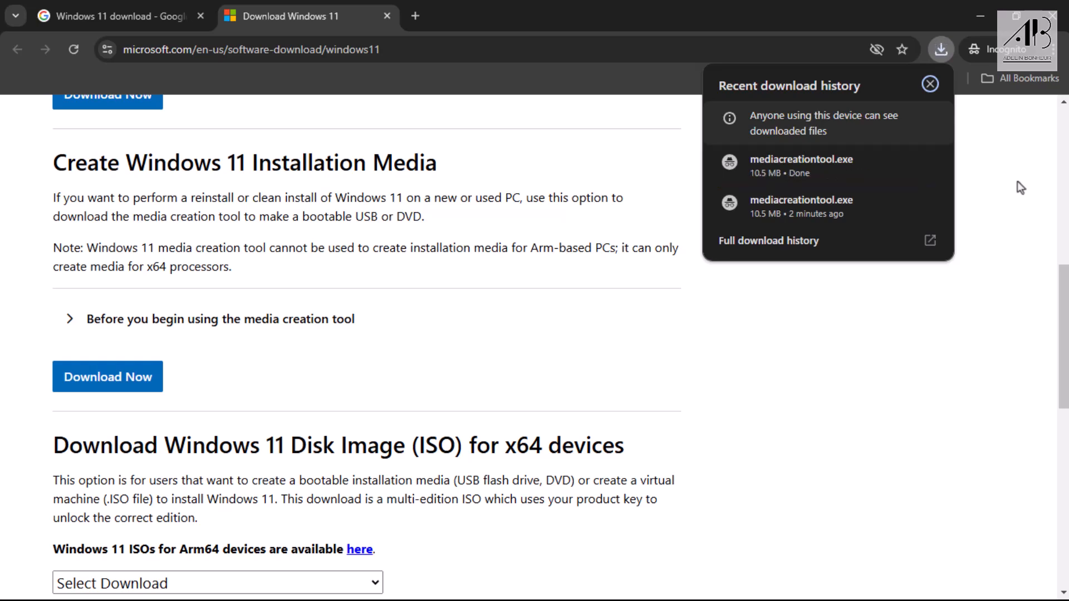
mouse_move(967, 169)
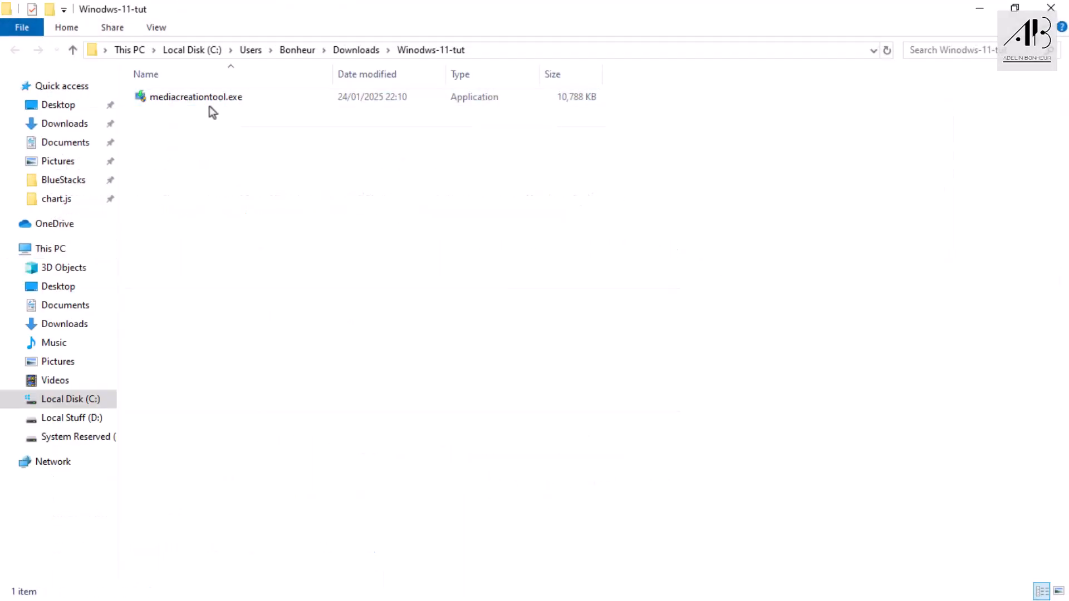
- Launch mediacreationtool.exe, accept the license terms, and keep the recommended language and edition
click(195, 97)
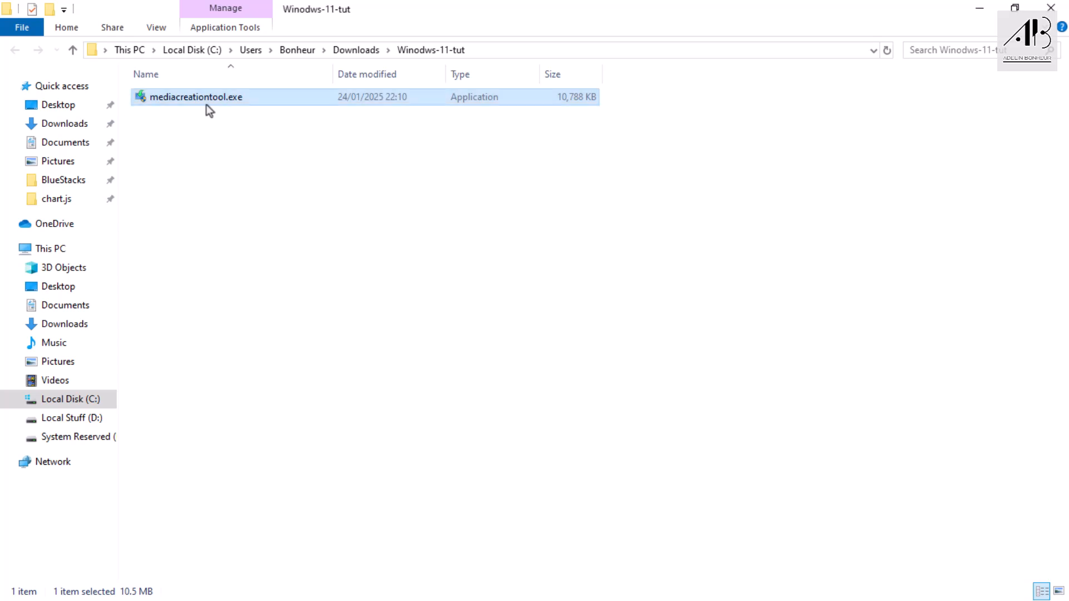
double_click(198, 97)
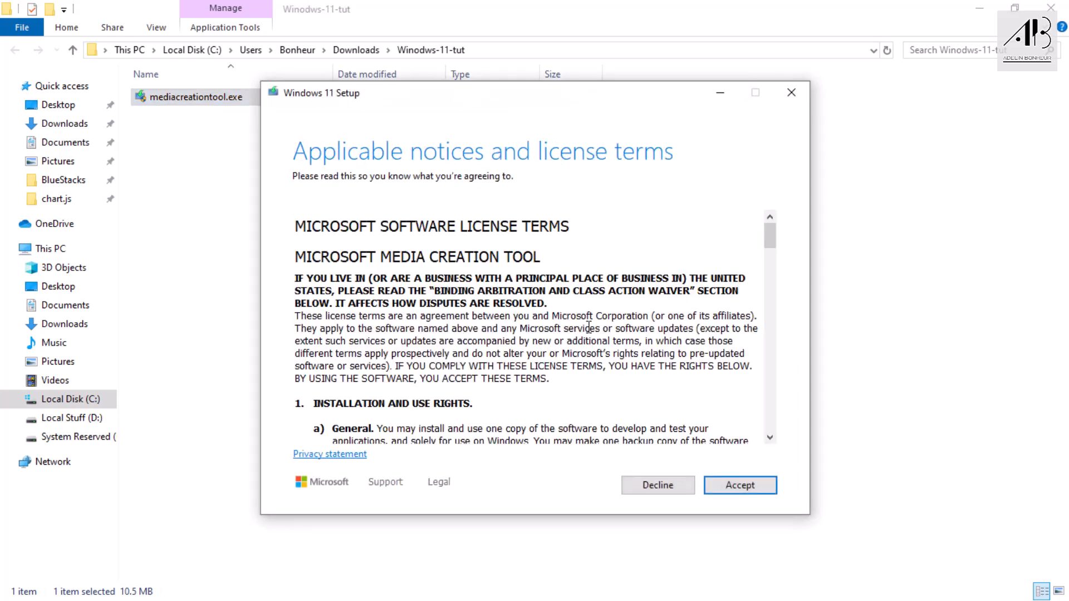
click(740, 485)
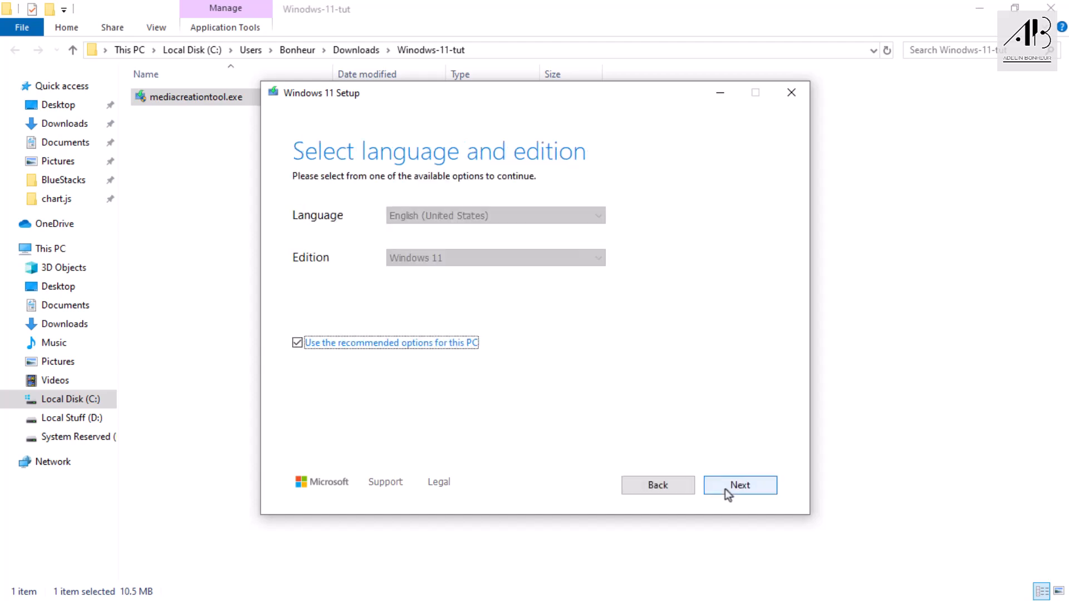
mouse_move(611, 338)
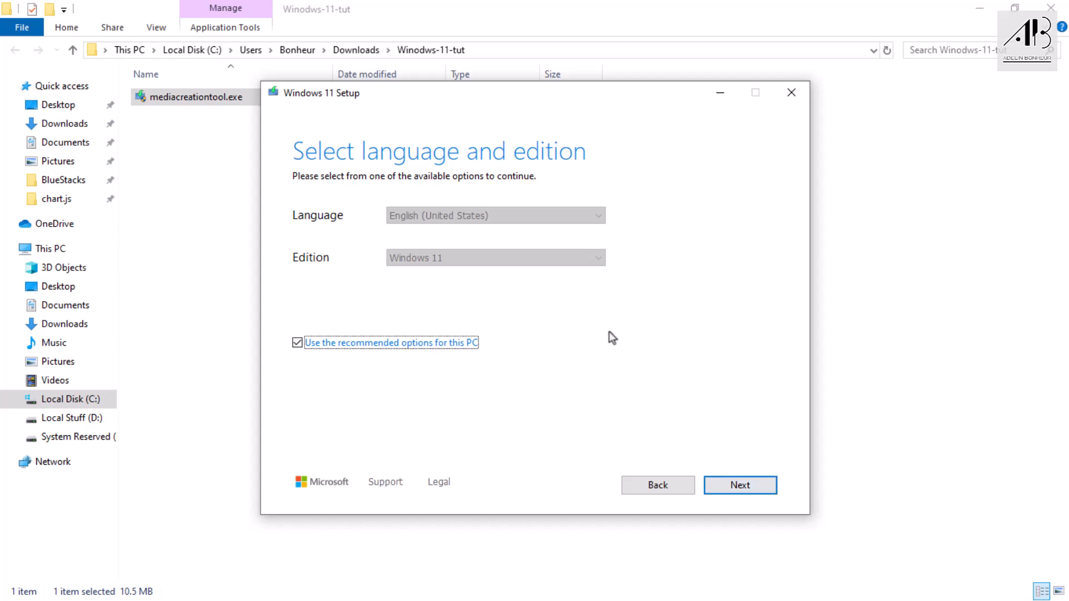
mouse_move(549, 235)
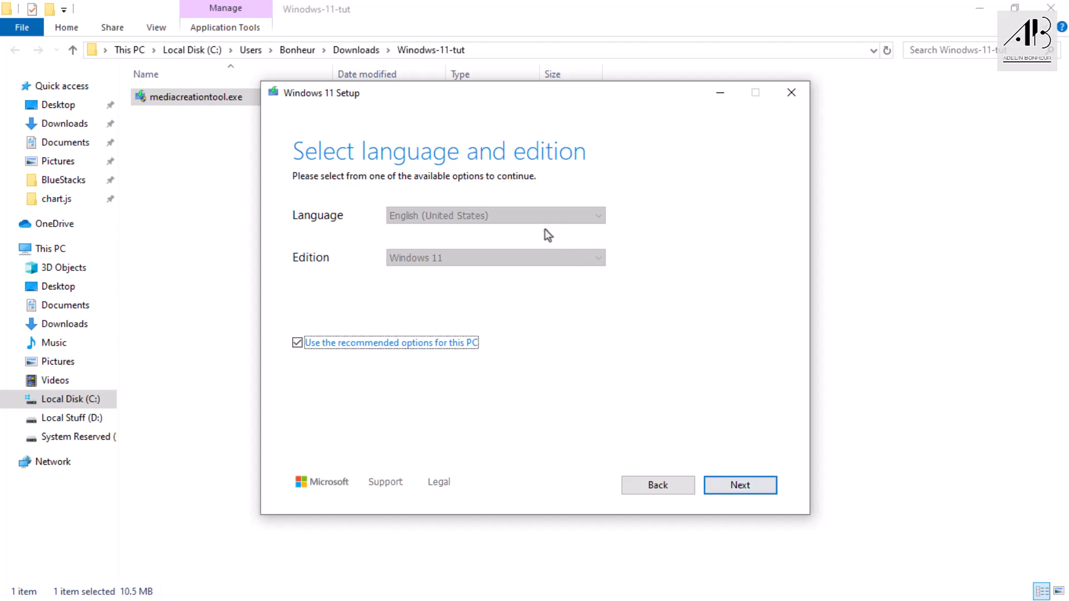
mouse_move(537, 268)
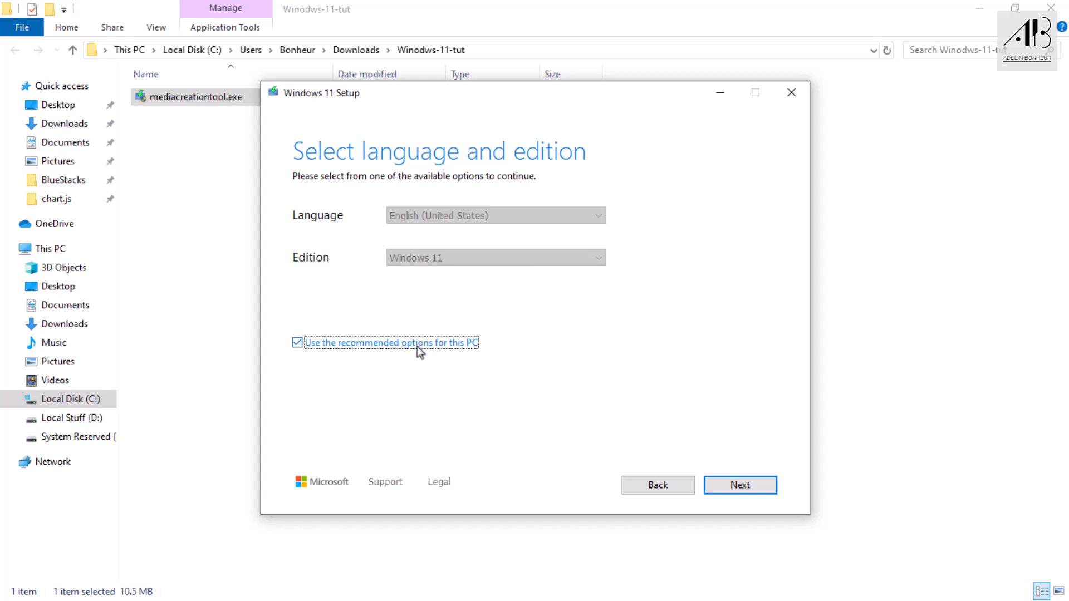
mouse_move(314, 360)
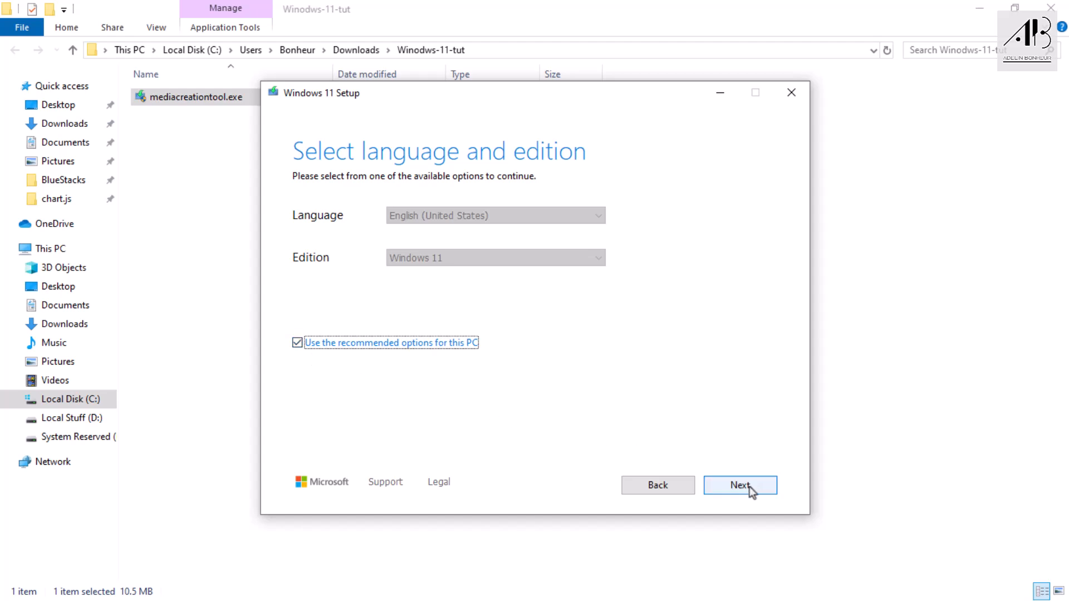
click(740, 485)
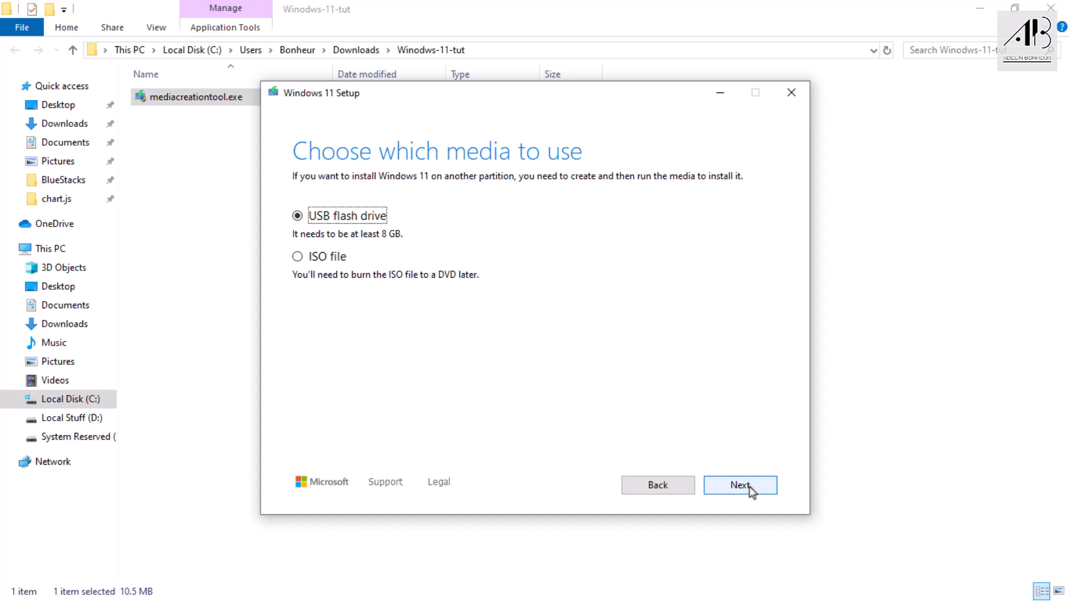
mouse_move(733, 431)
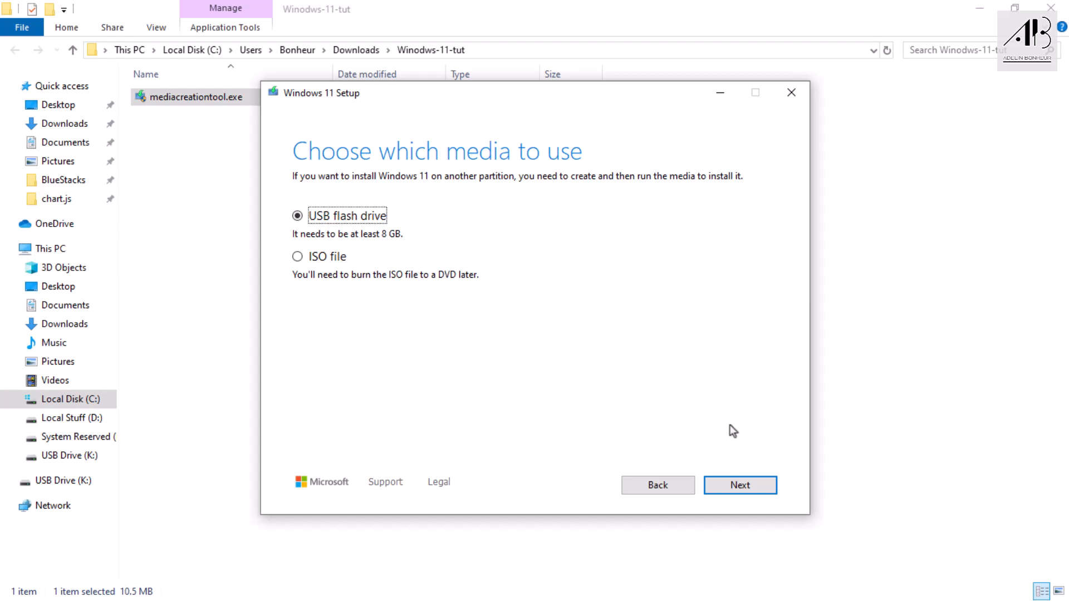
mouse_move(102, 474)
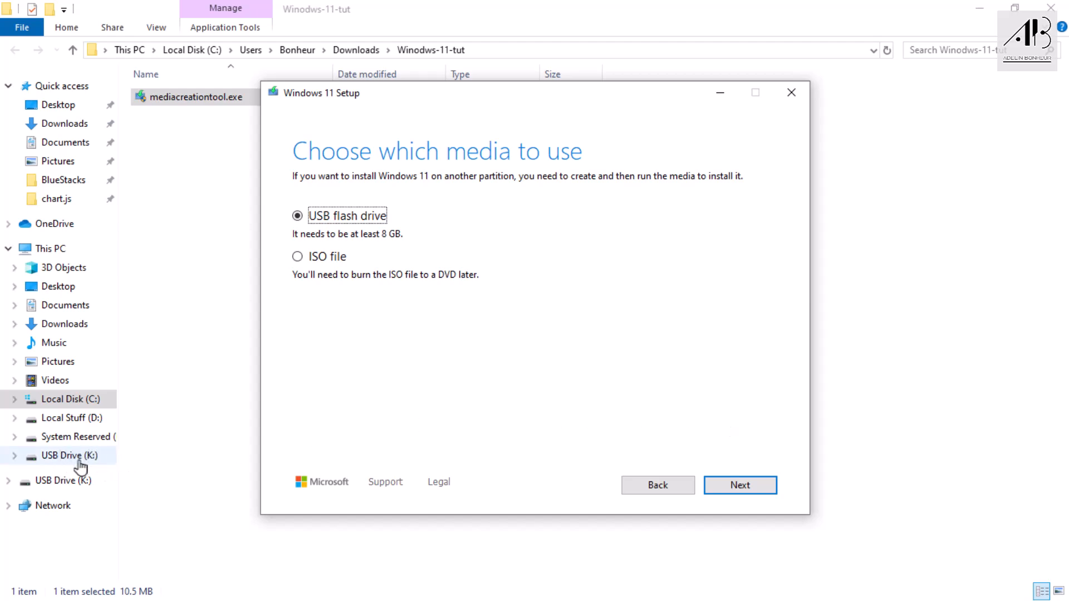
mouse_move(510, 423)
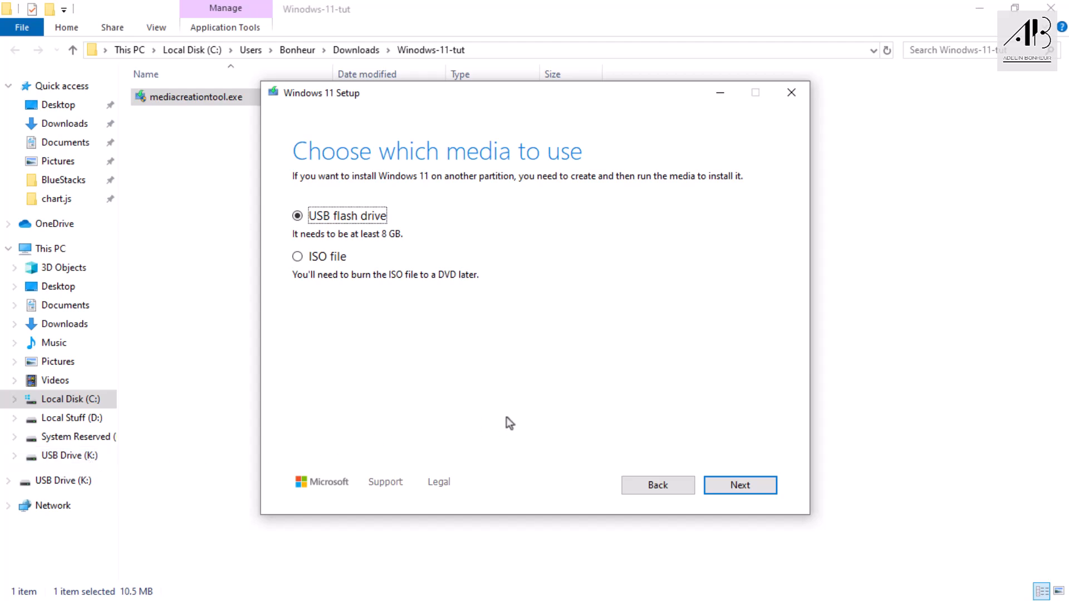
mouse_move(574, 418)
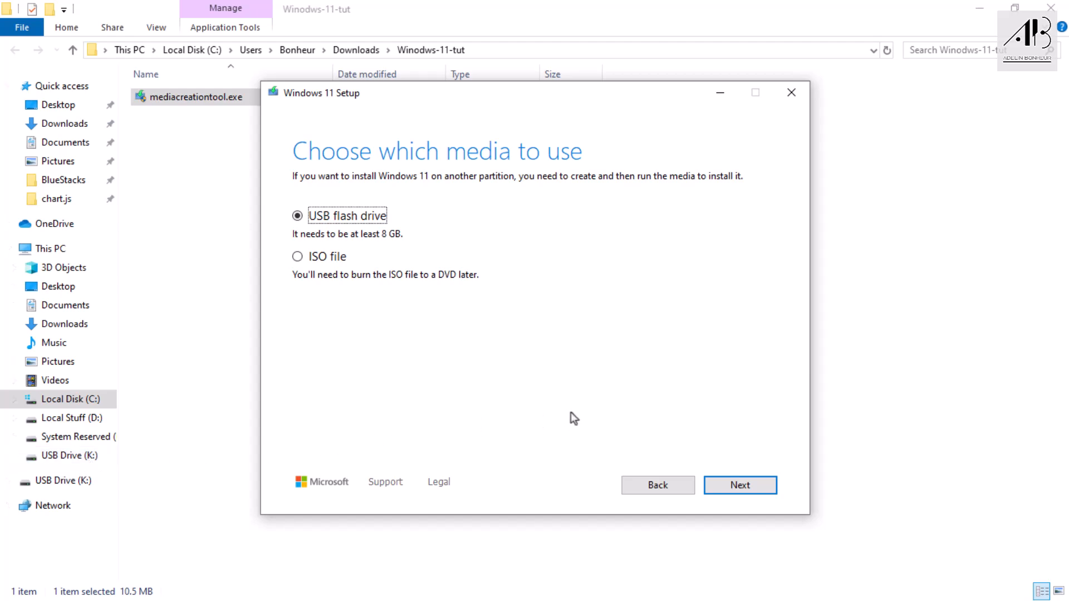
- Choose USB flash drive media and write Windows 11 onto removable drive K:
click(740, 485)
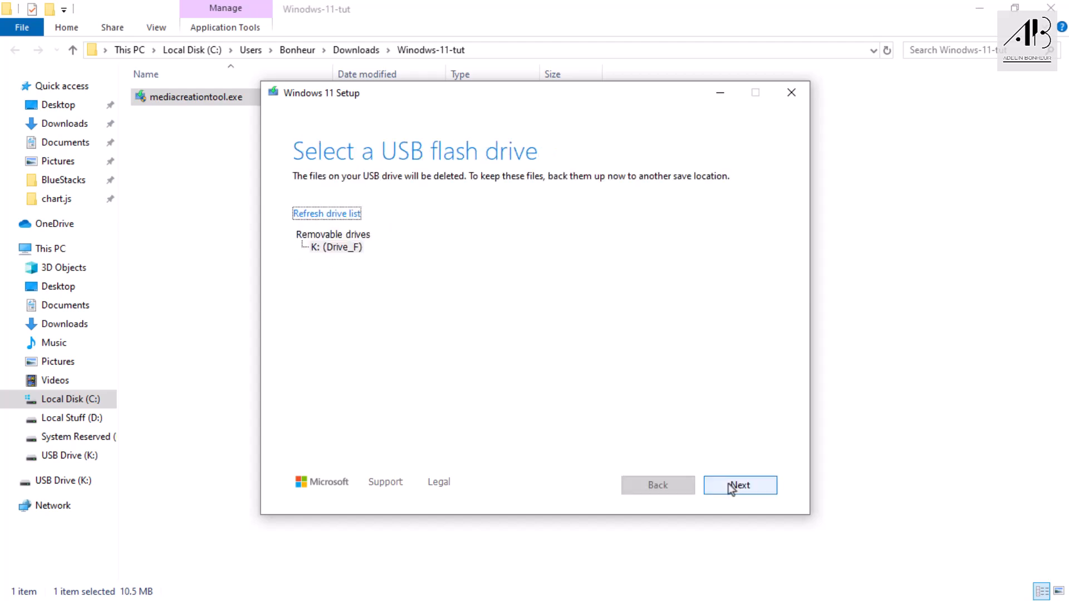
mouse_move(403, 289)
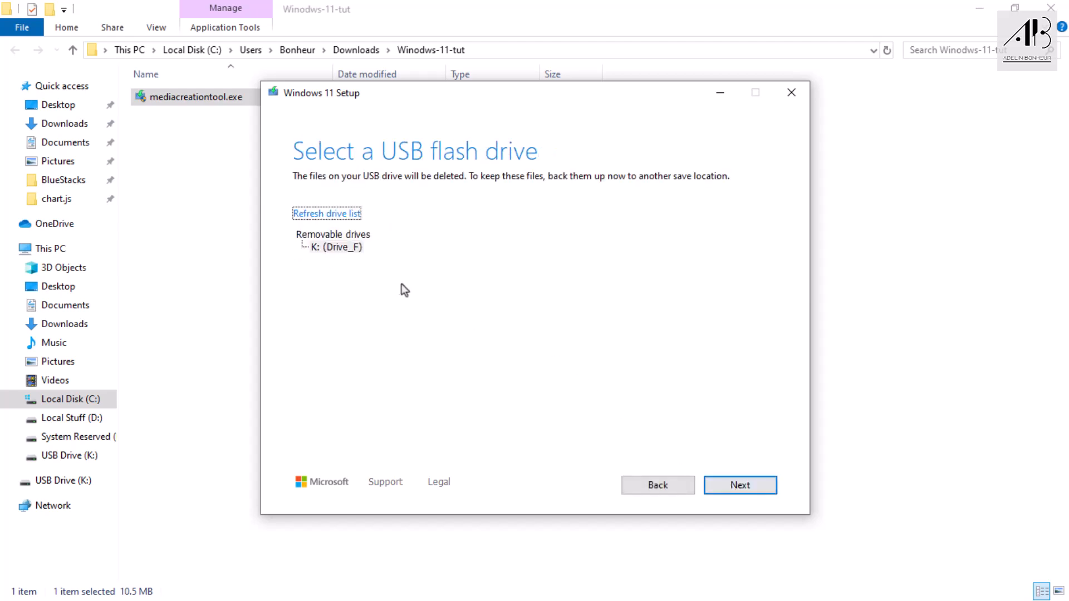
mouse_move(346, 263)
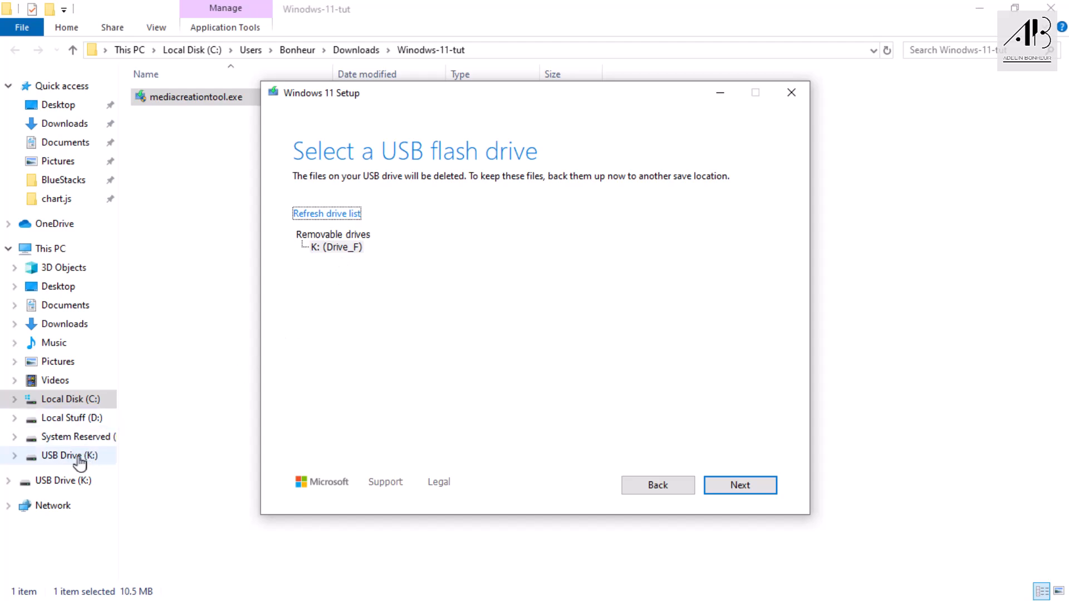
mouse_move(87, 465)
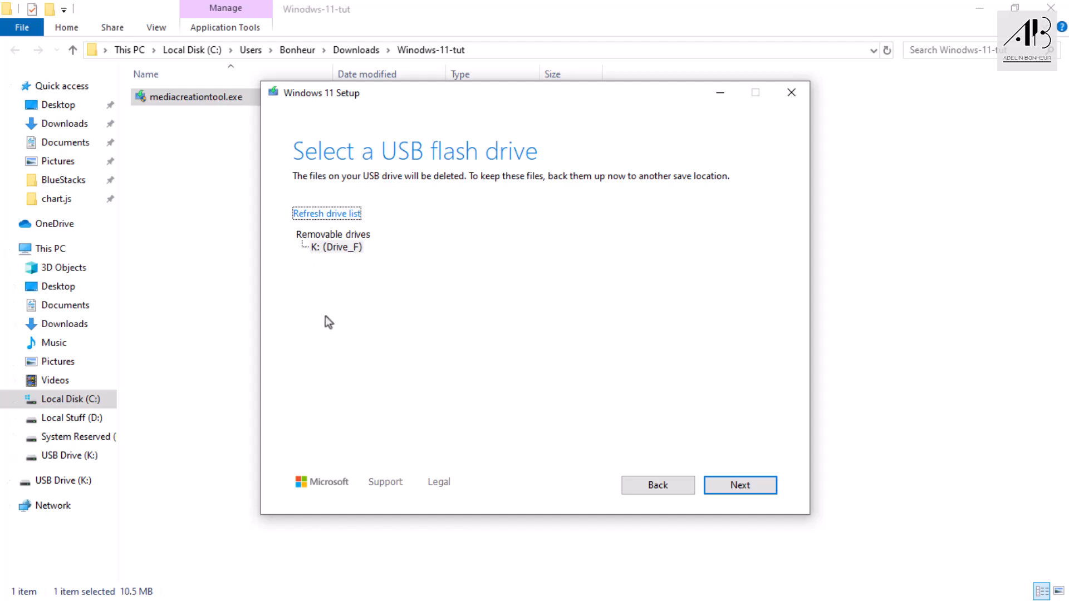
mouse_move(740, 485)
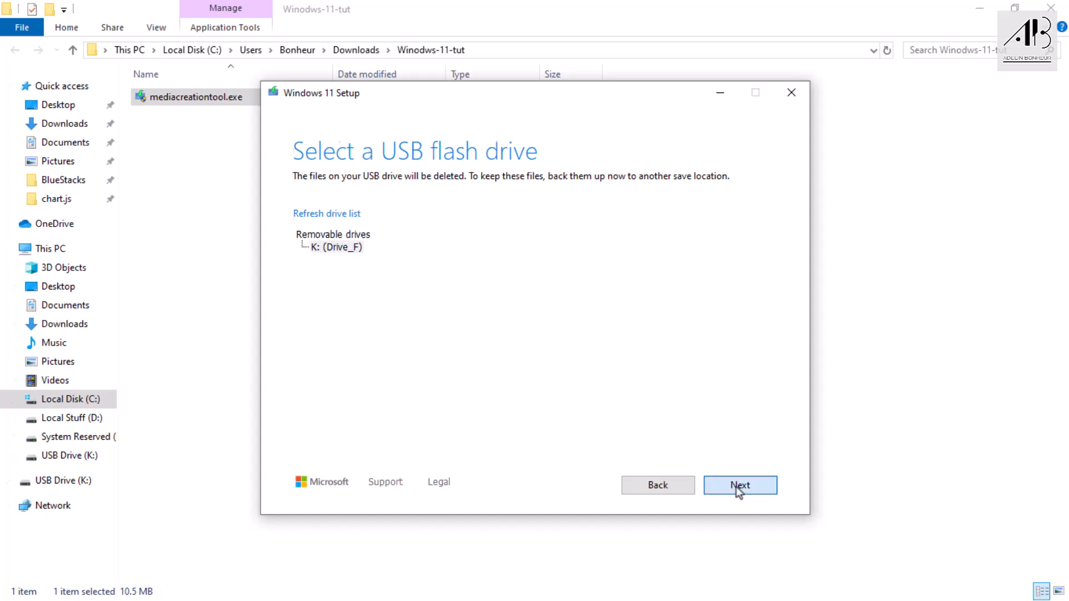
click(740, 485)
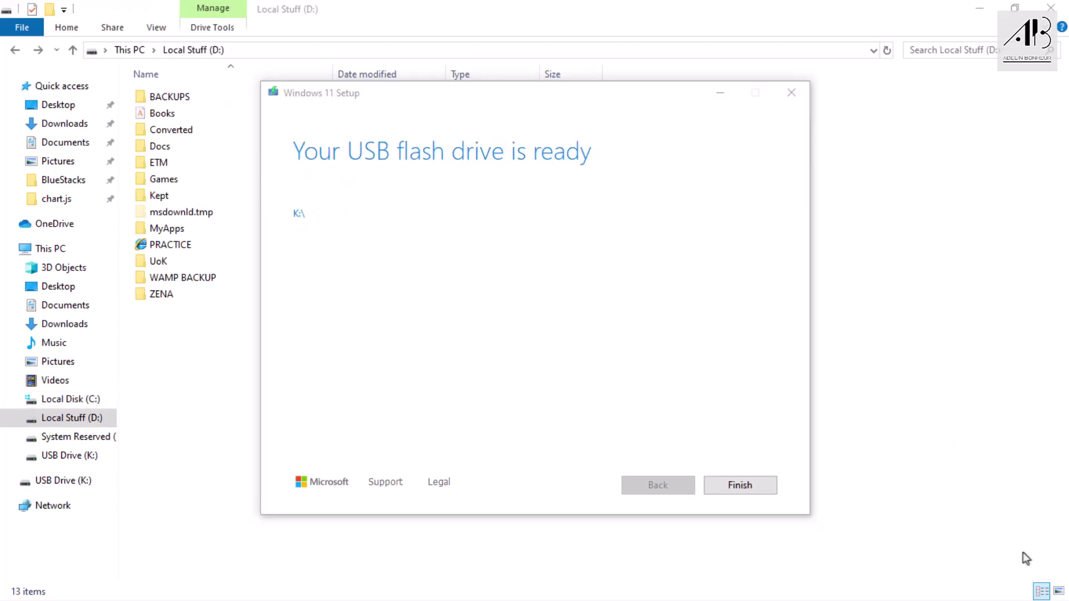
mouse_move(898, 520)
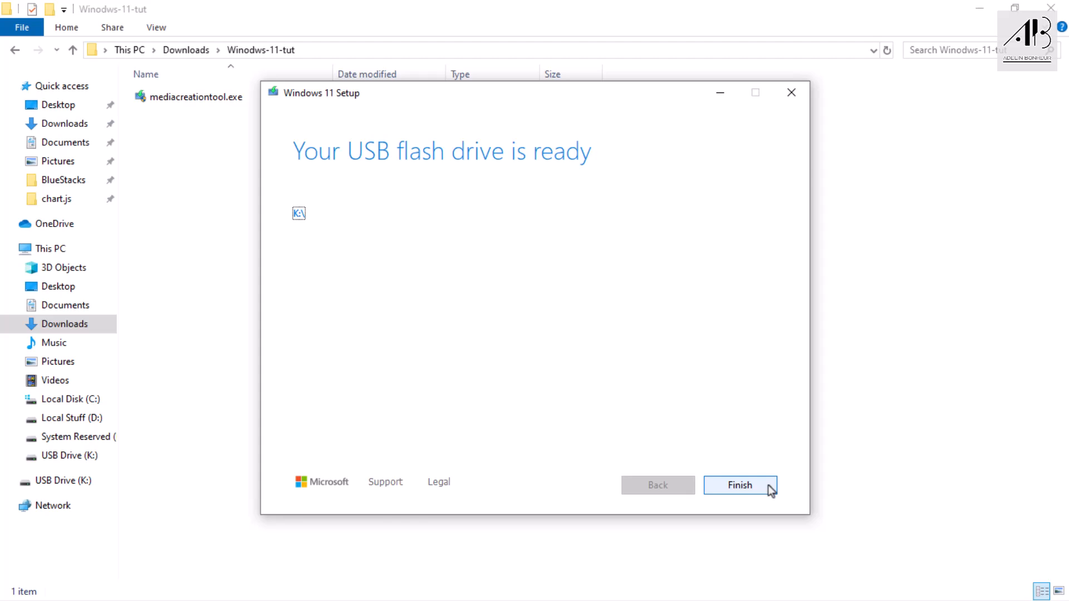
- Finish the media tool, then open USB Drive (K:) from This PC to check its contents
click(741, 485)
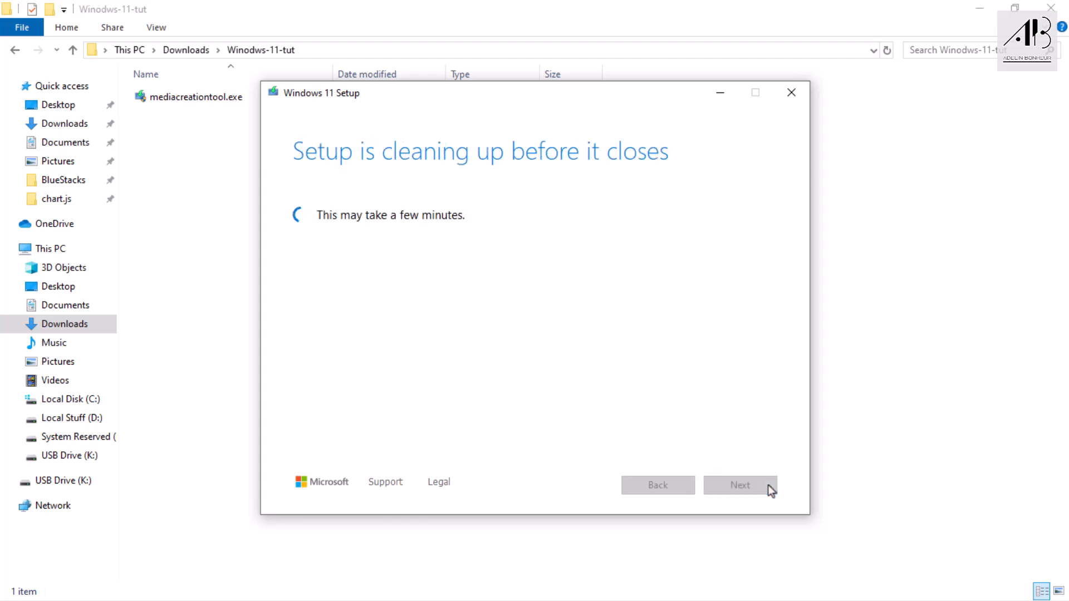
mouse_move(901, 480)
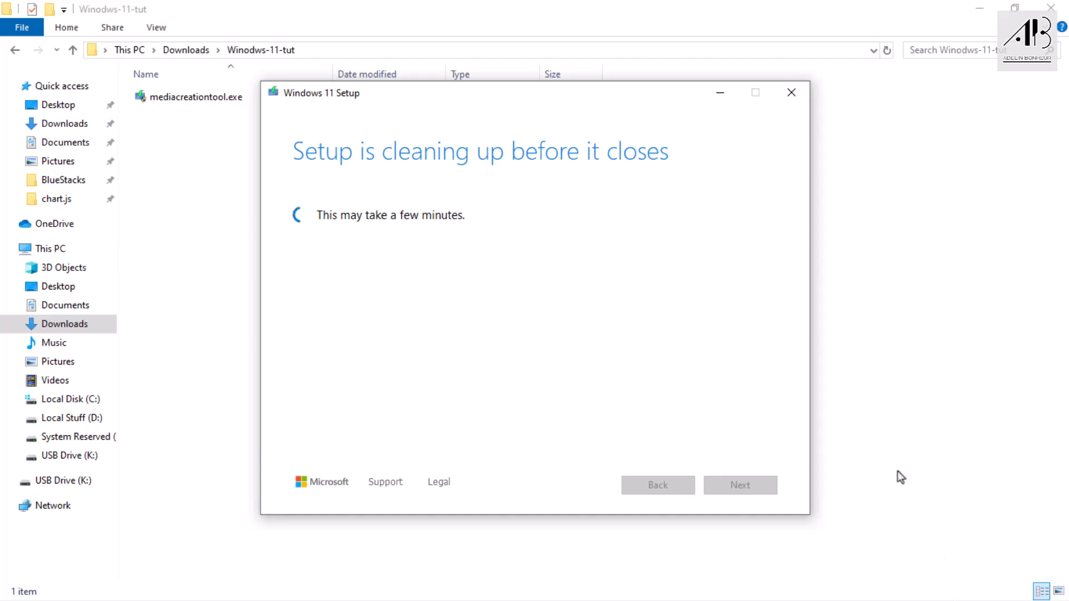
click(790, 92)
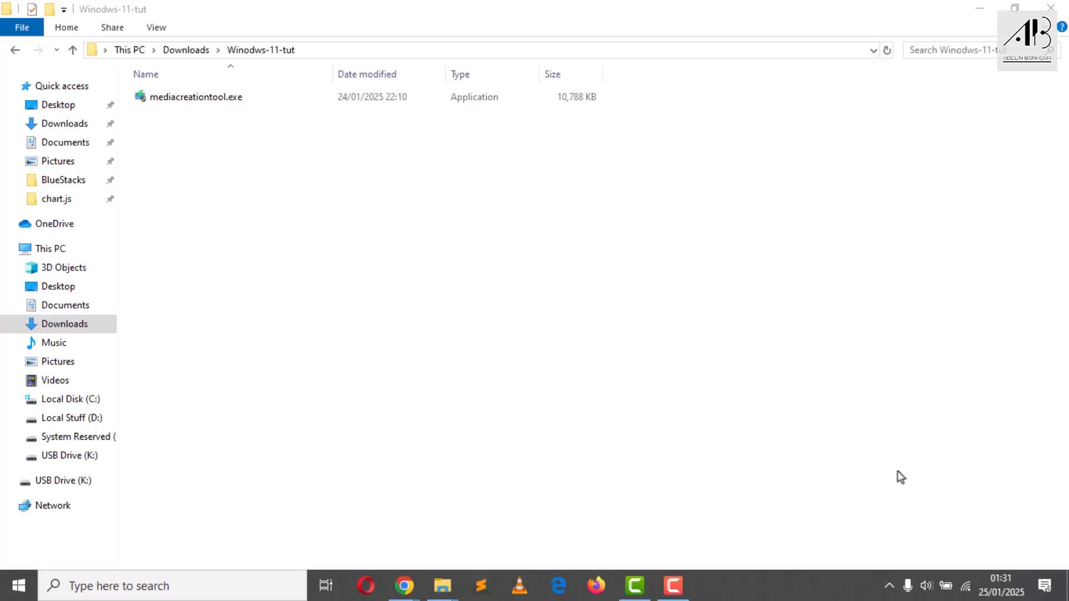
click(51, 249)
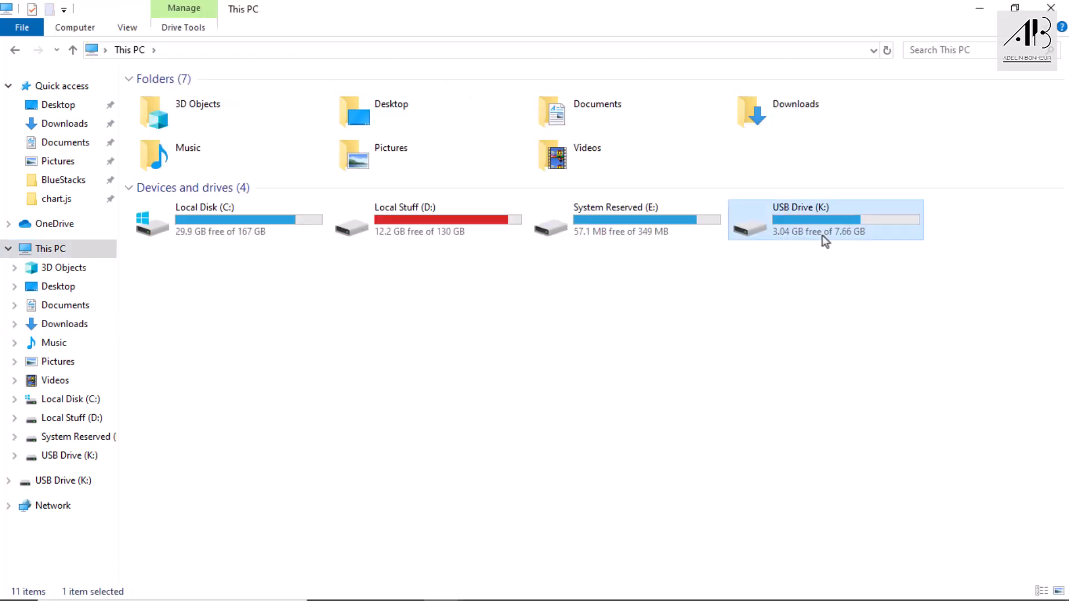
double_click(825, 220)
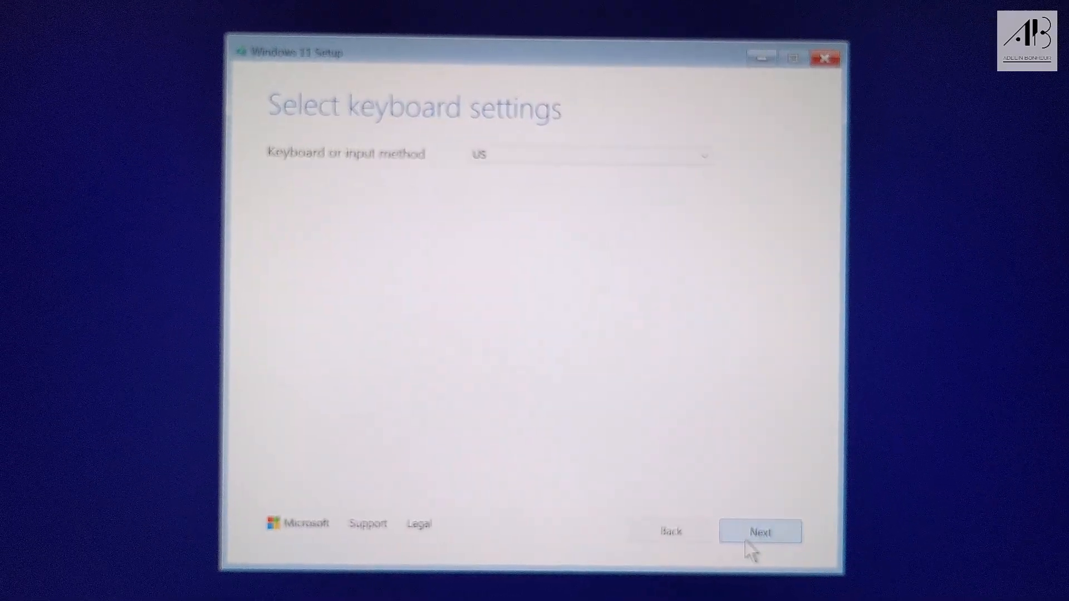
- Keep the US keyboard, pick Install Windows 11 erasing everything, and accept the license terms
click(760, 531)
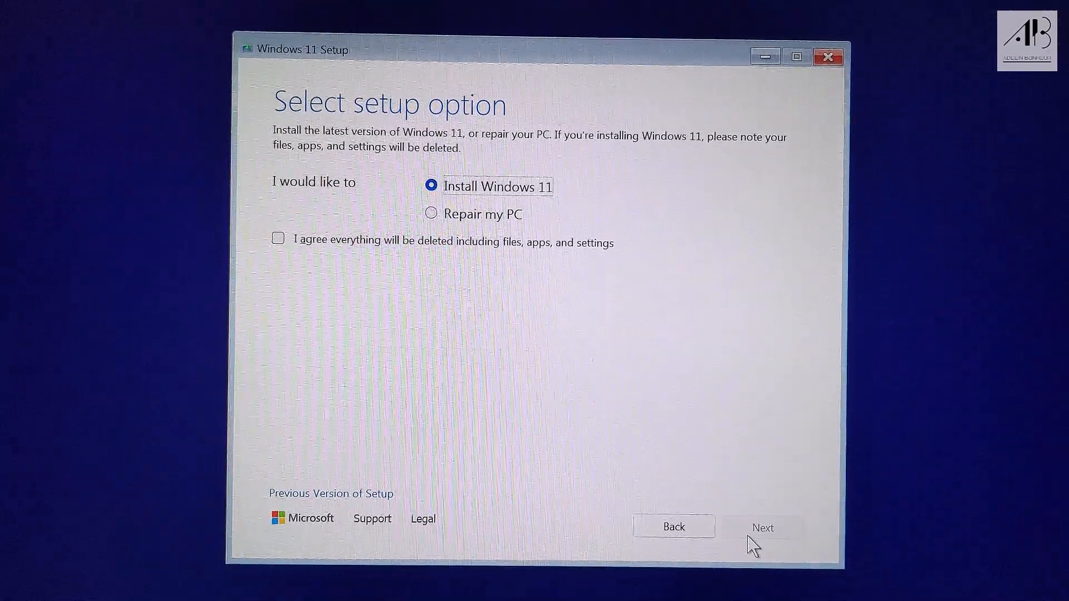
click(278, 238)
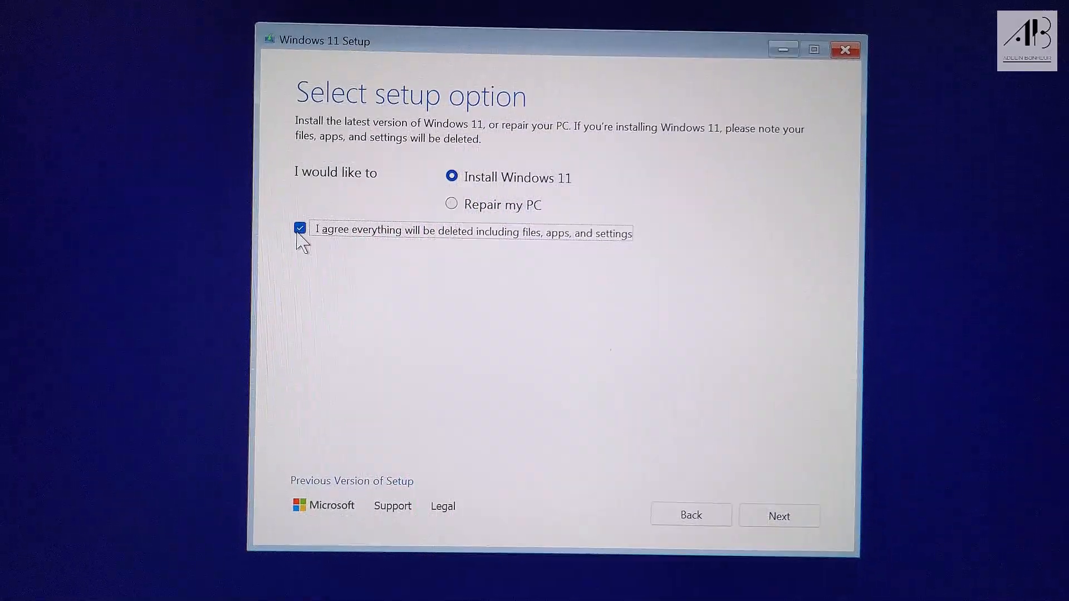
click(778, 514)
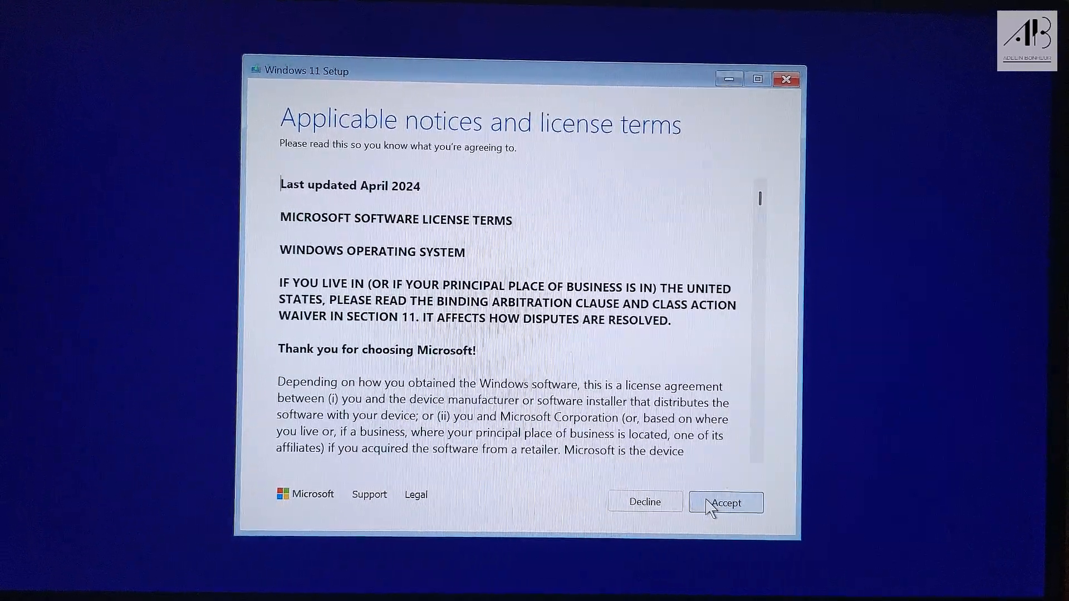
click(725, 503)
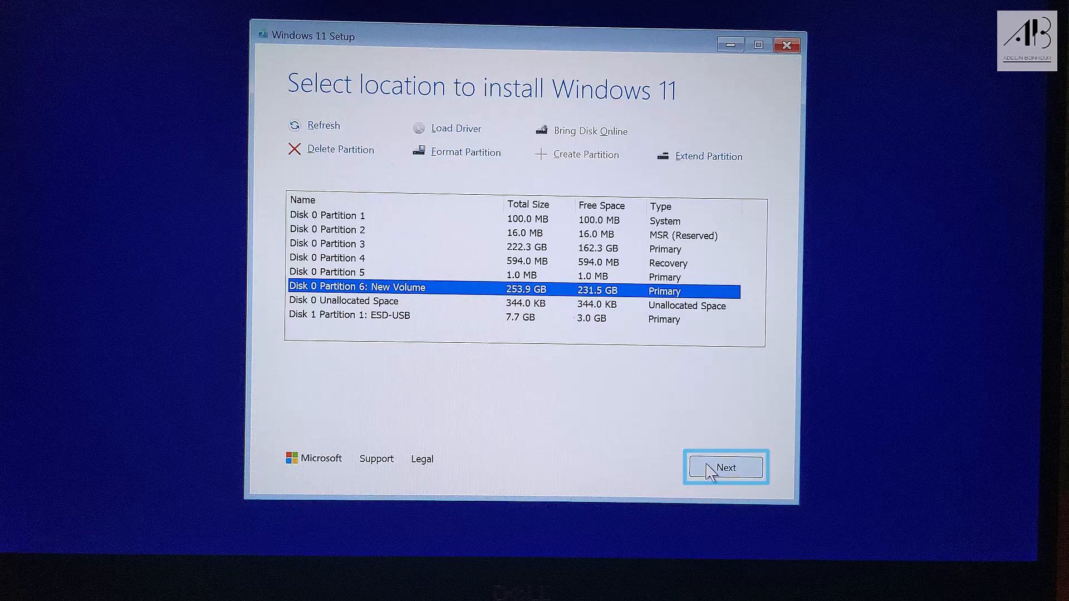
- Select Disk 0 Partition 6: New Volume and start the Windows 11 installation
click(725, 467)
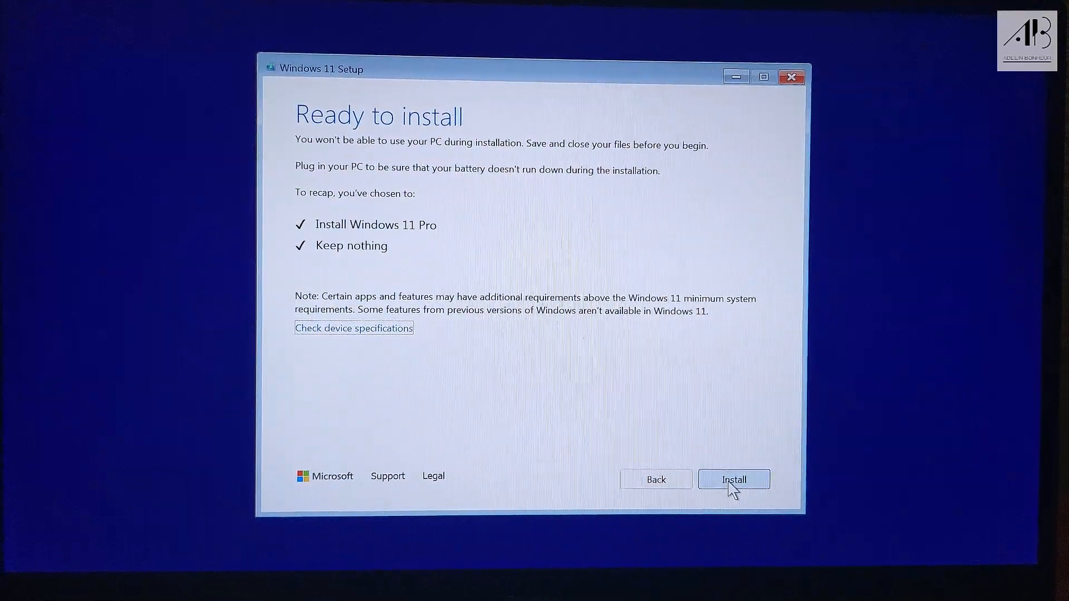
click(734, 480)
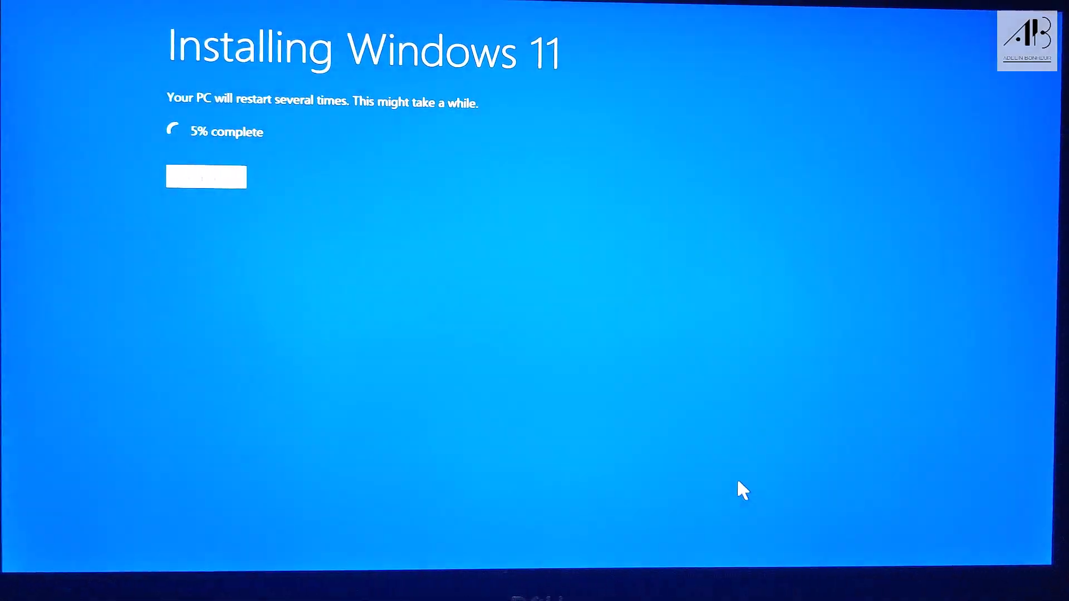